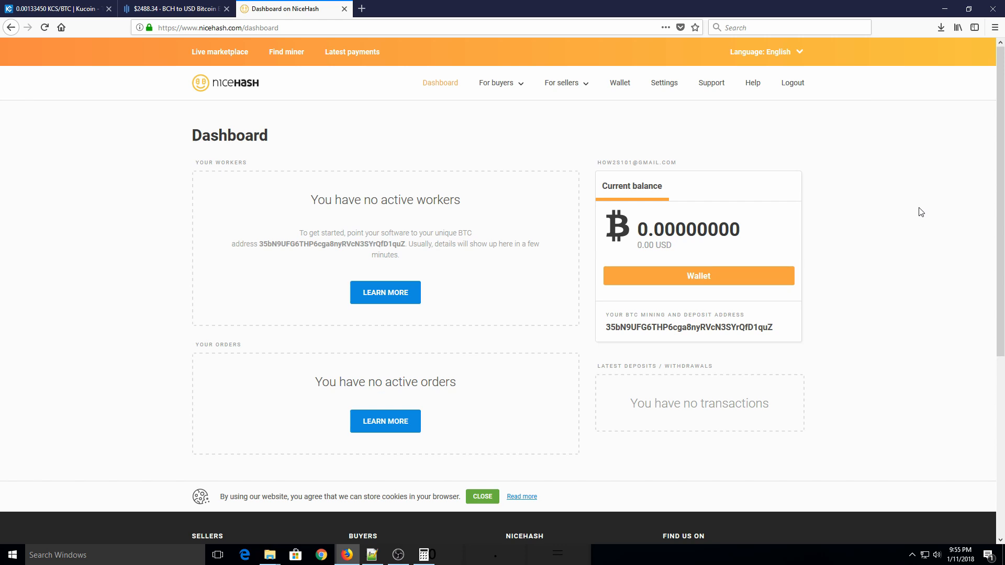
mouse_move(480, 208)
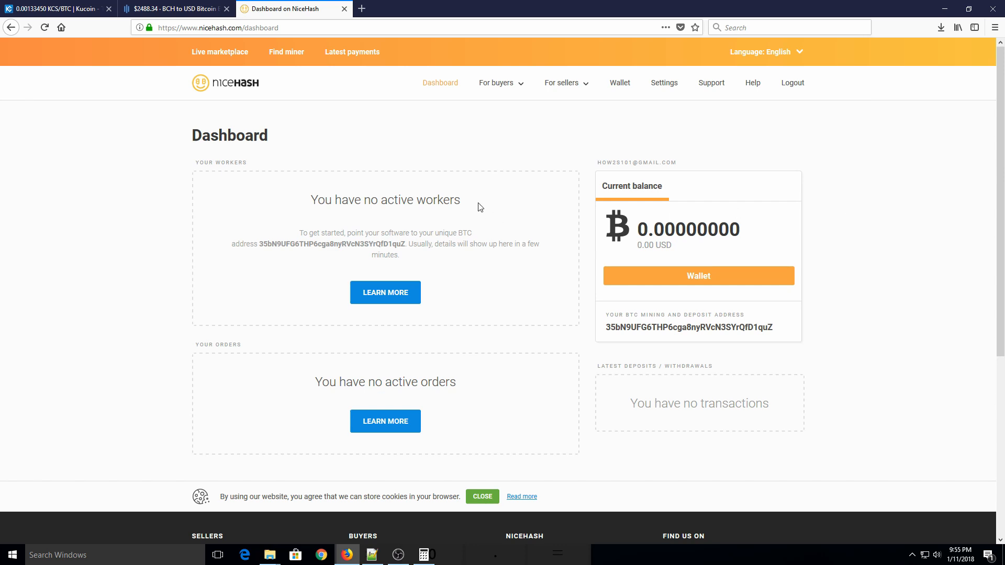
mouse_move(482, 169)
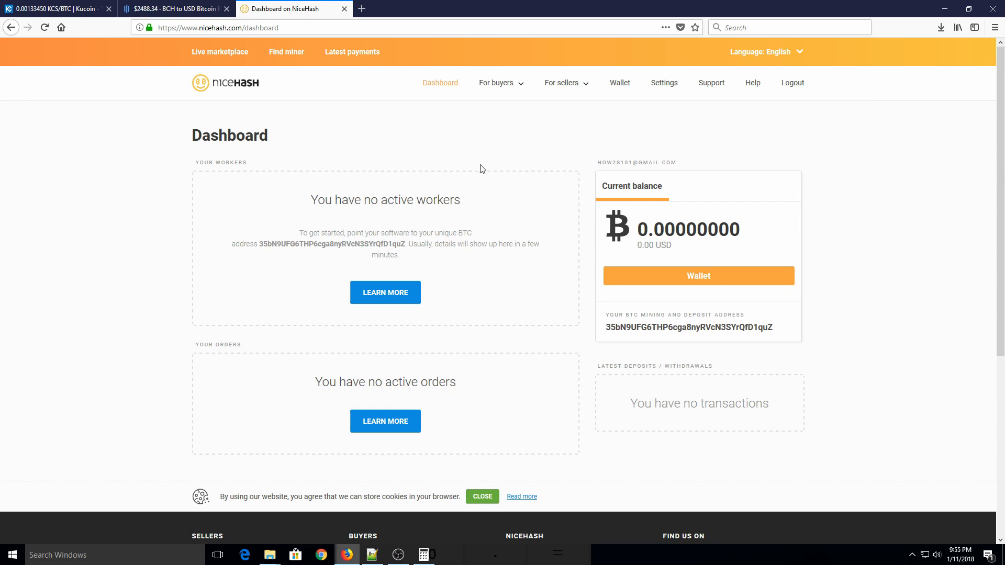
mouse_move(494, 159)
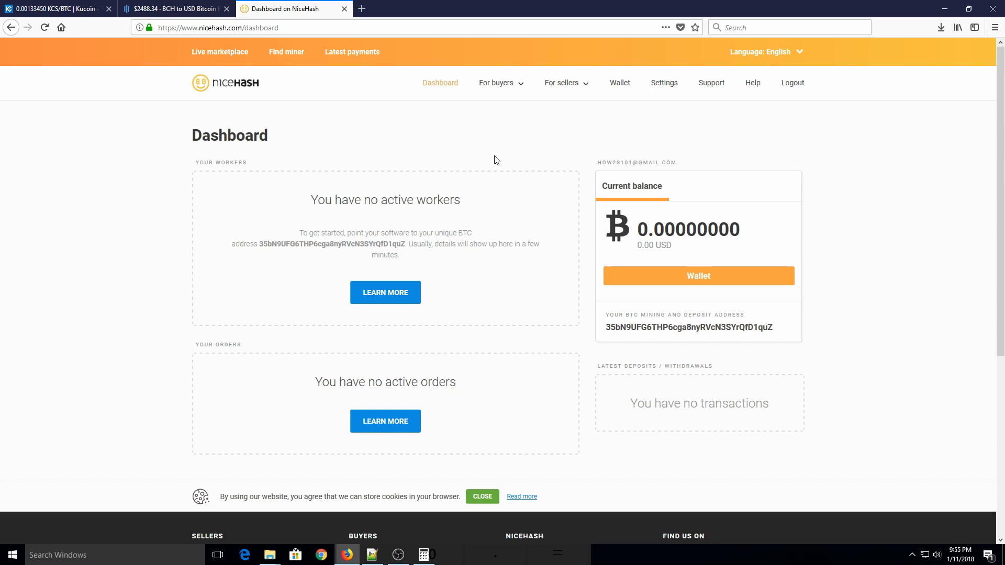
mouse_move(501, 156)
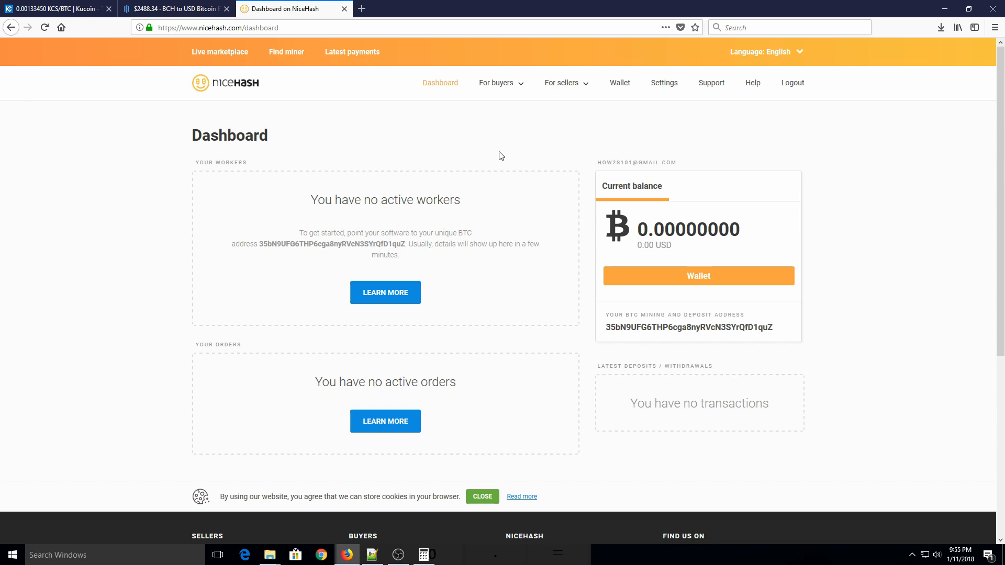
mouse_move(502, 142)
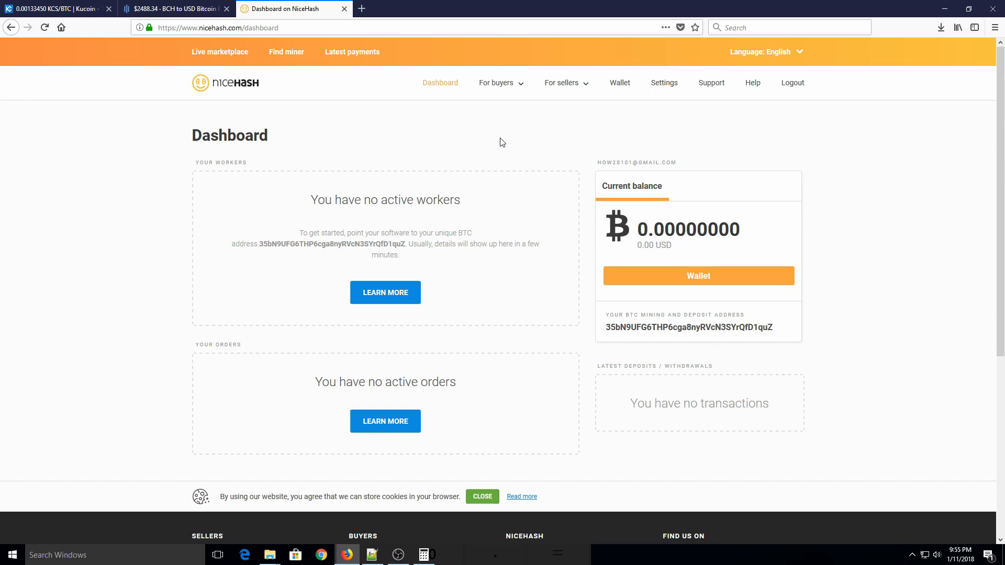
mouse_move(537, 129)
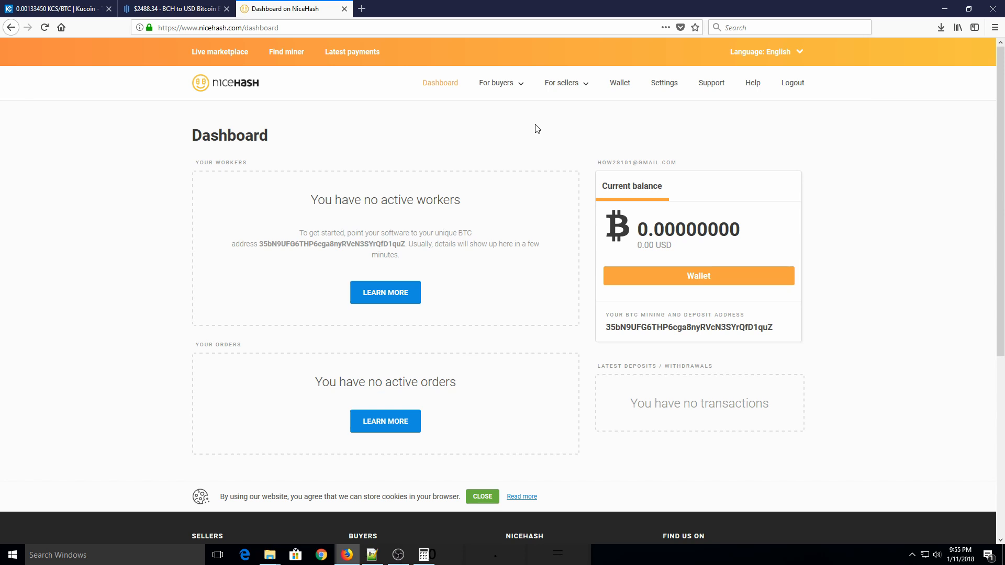
- Go from the footer's CPU/GPU mining page to the NiceHash Miner download page
scroll(down, 3)
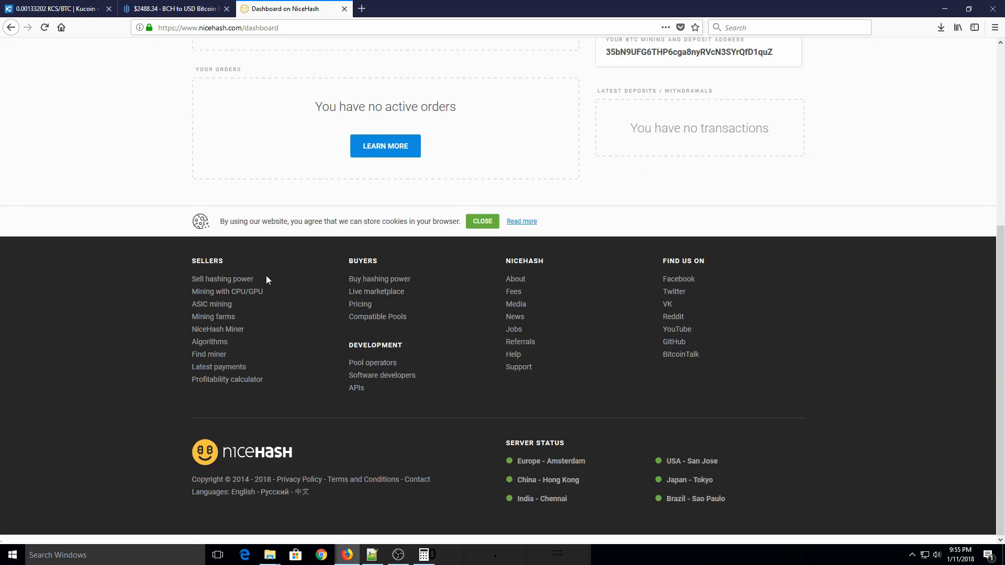
mouse_move(227, 291)
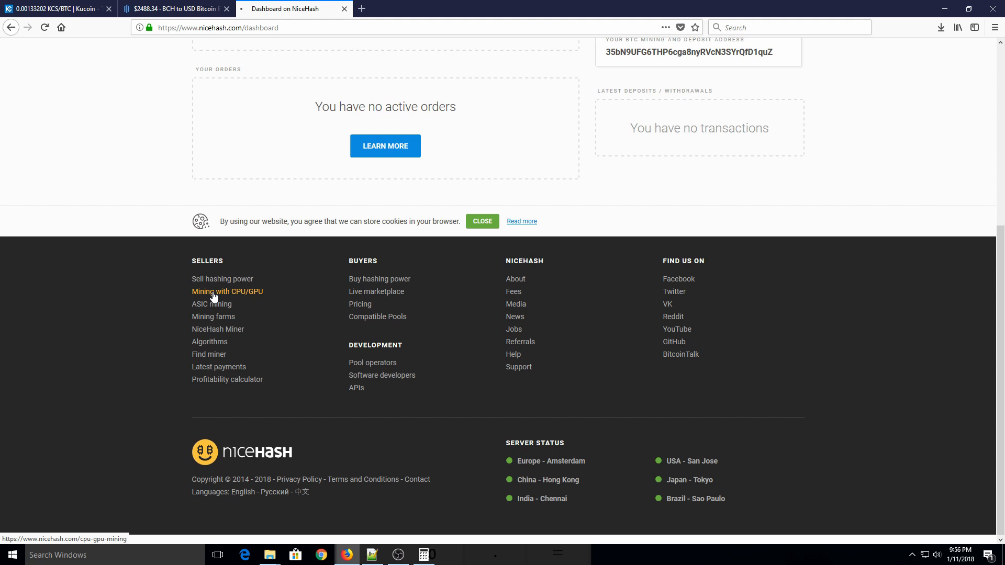
click(227, 292)
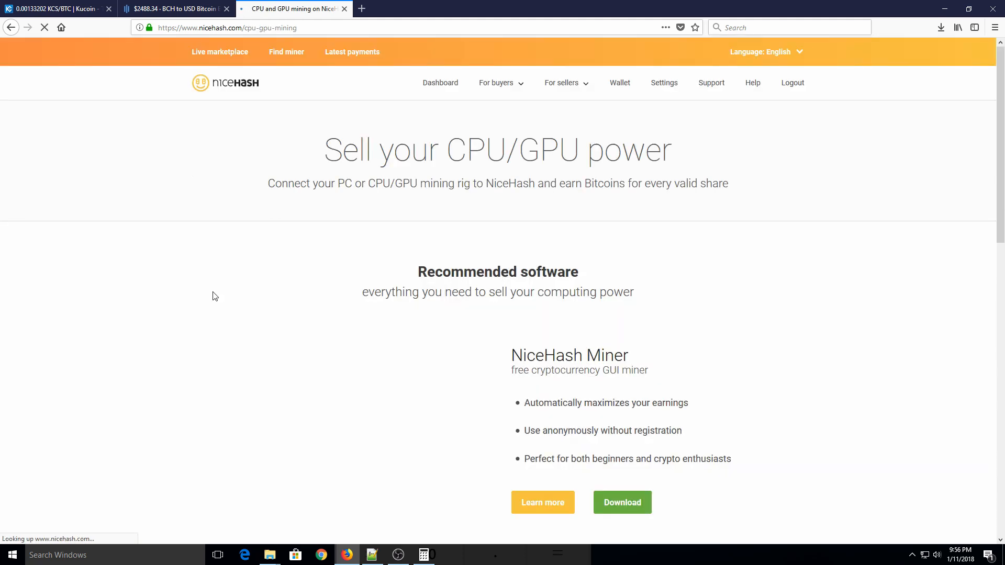
scroll(down, 3)
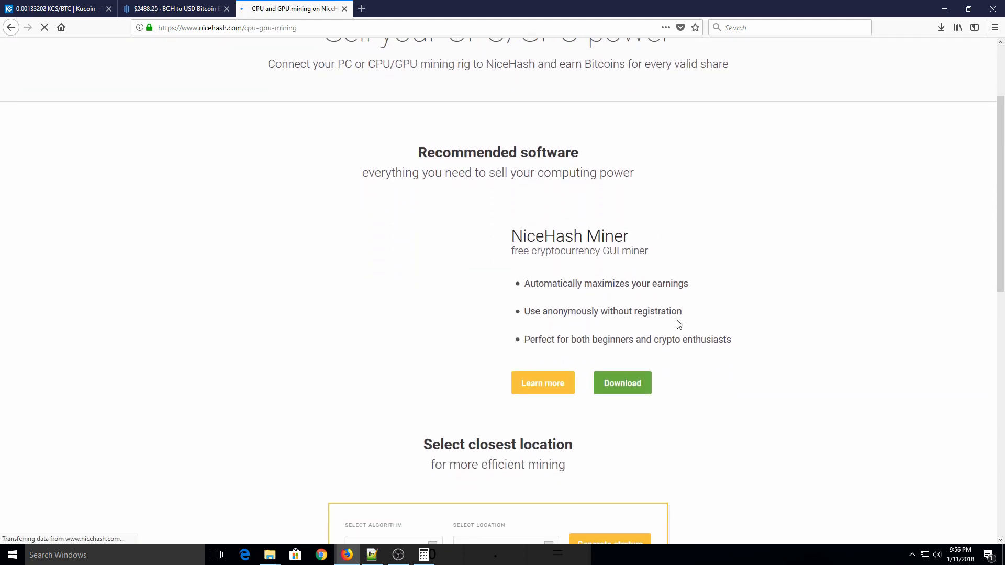
click(621, 382)
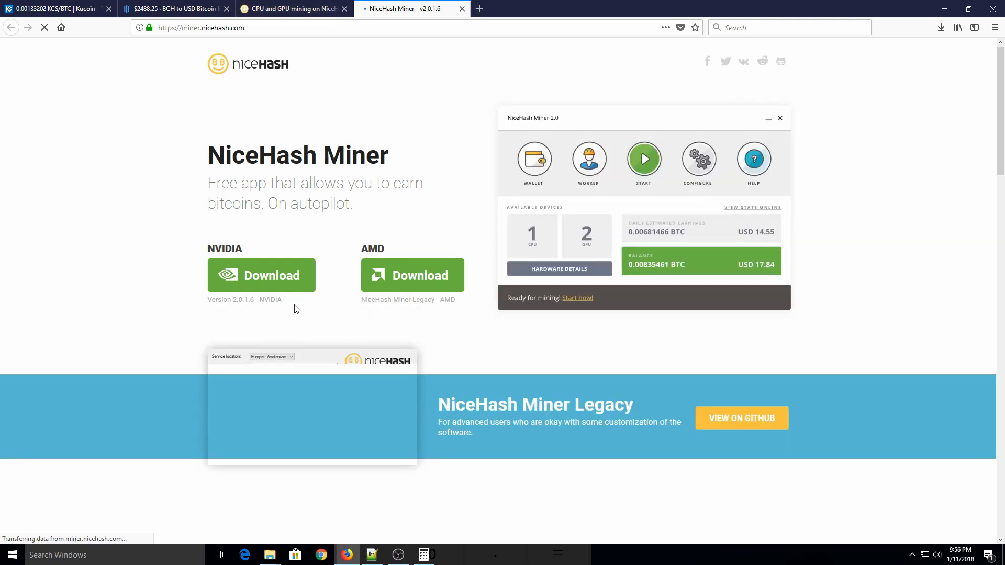
mouse_move(412, 275)
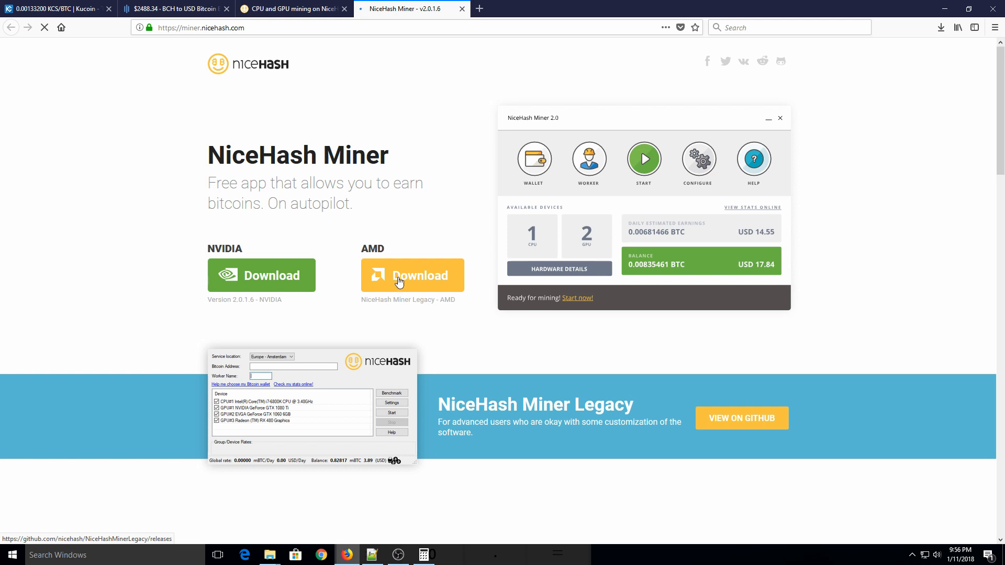
- Open Device Manager and expand Display adapters to find the NVIDIA GeForce GTX 980 Ti
right_click(9, 554)
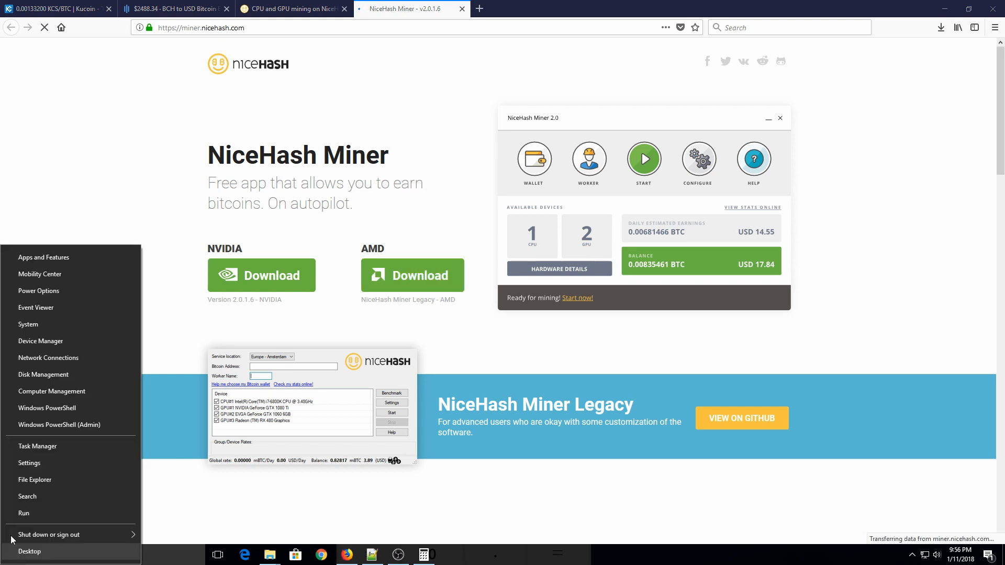
click(40, 340)
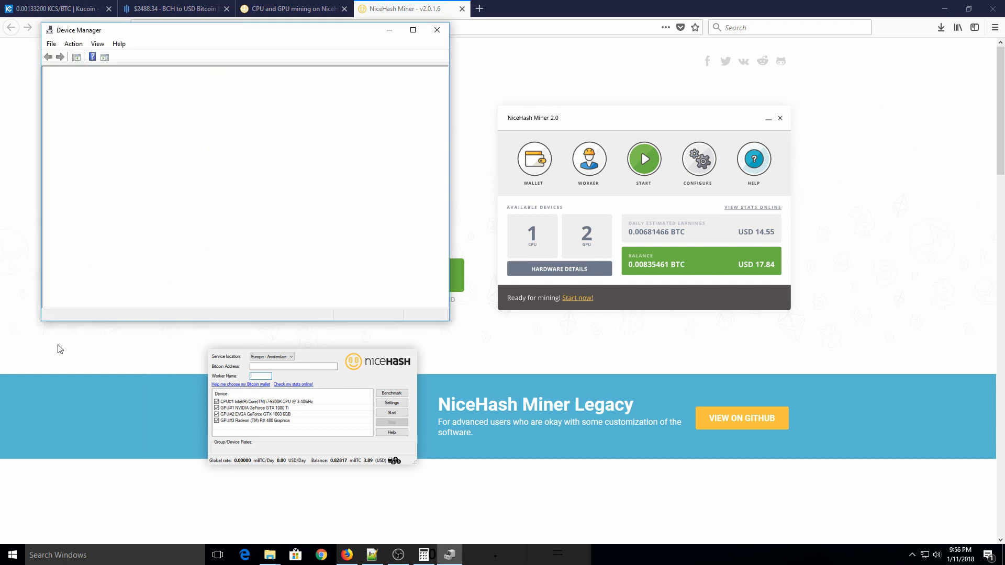
click(121, 57)
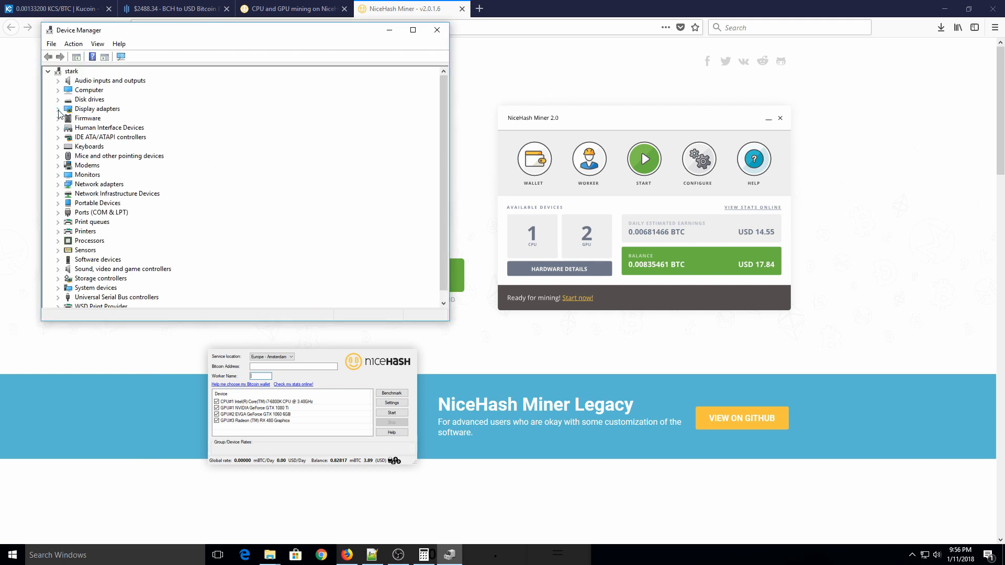
click(58, 109)
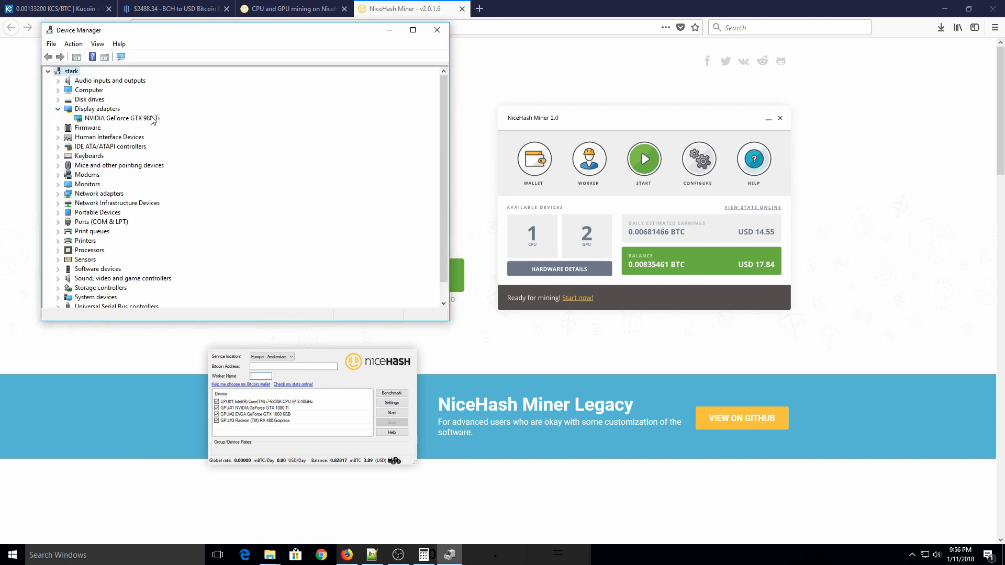
click(121, 118)
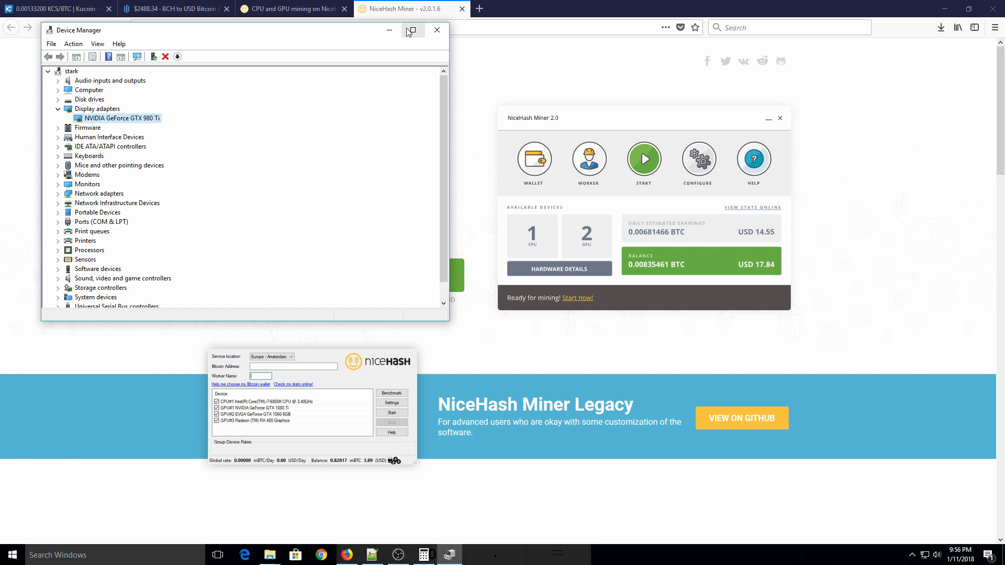
- Close Device Manager and download the NVIDIA NiceHash Miner 2.0.1.6 installer
click(437, 30)
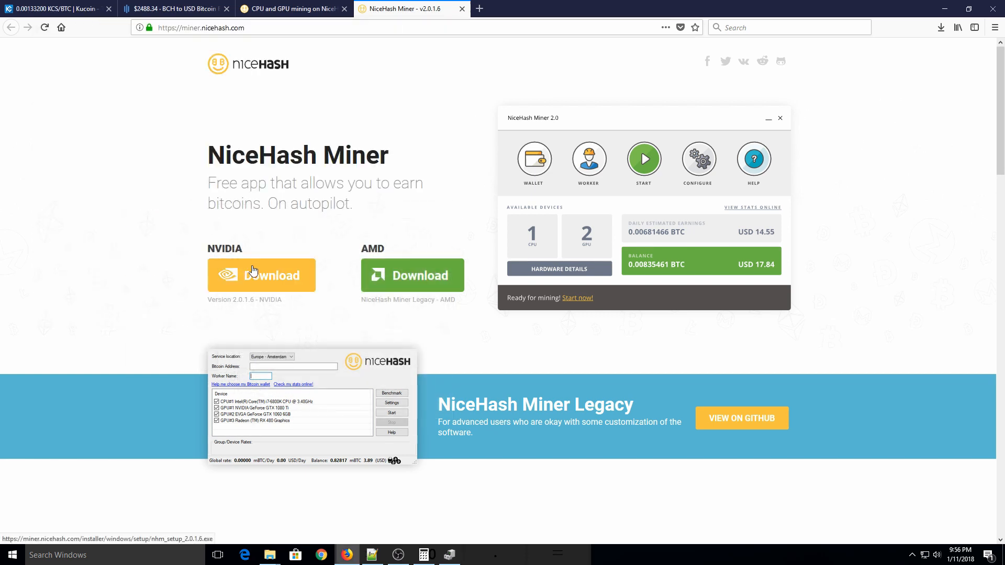
click(261, 274)
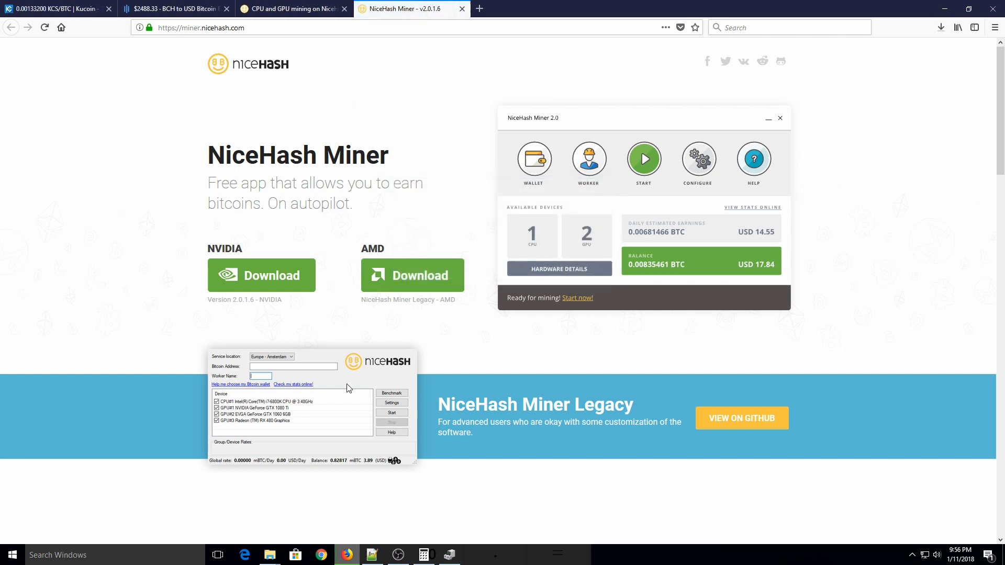
mouse_move(376, 366)
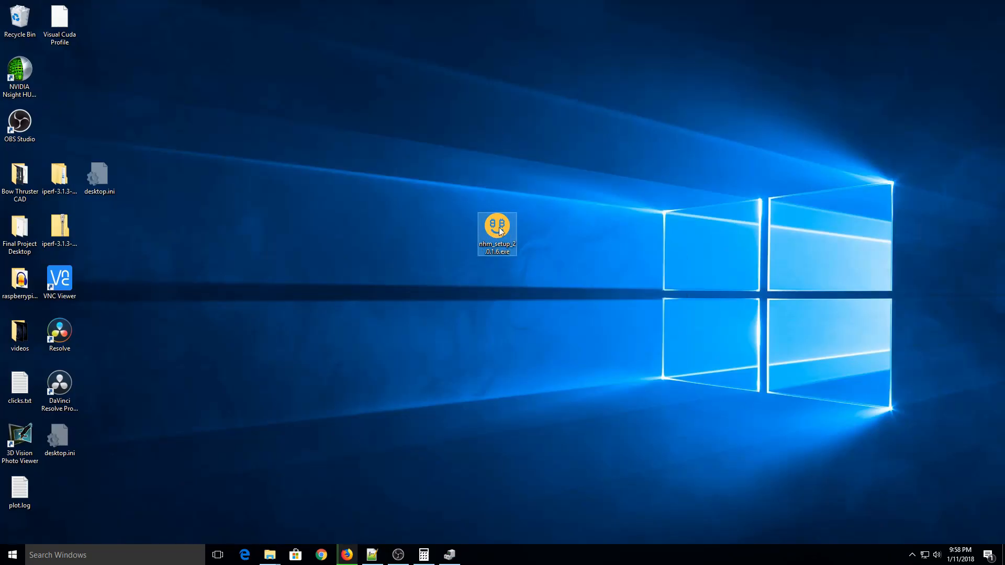
- Run nhm_setup, accept the terms, install only for me, and finish with the miner launching
double_click(497, 232)
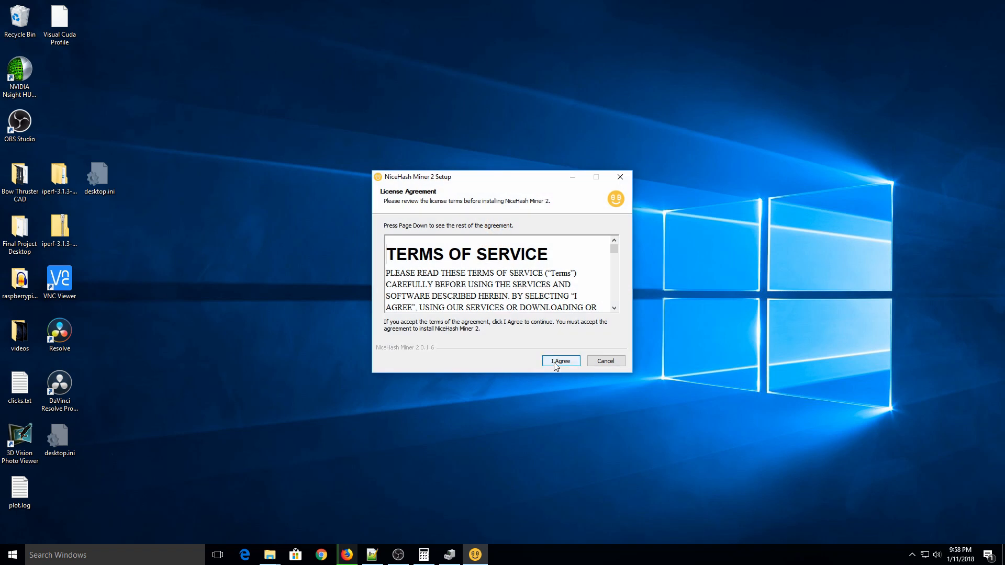
click(559, 360)
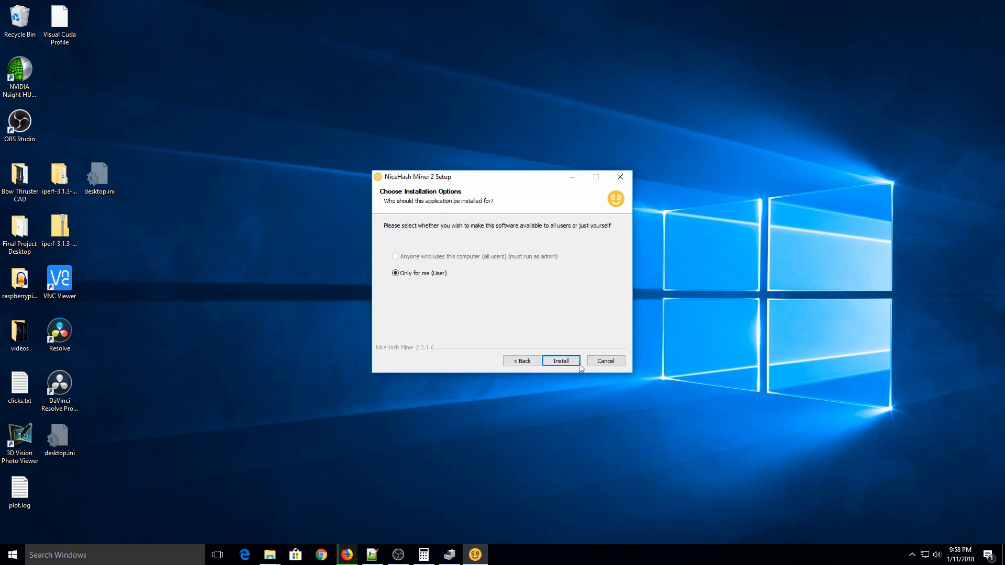
click(560, 361)
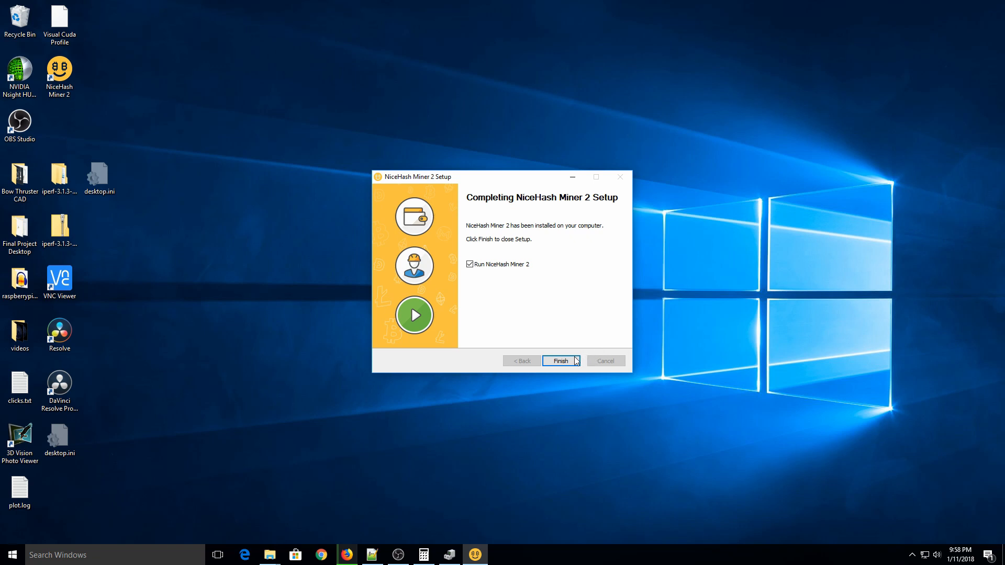
click(559, 361)
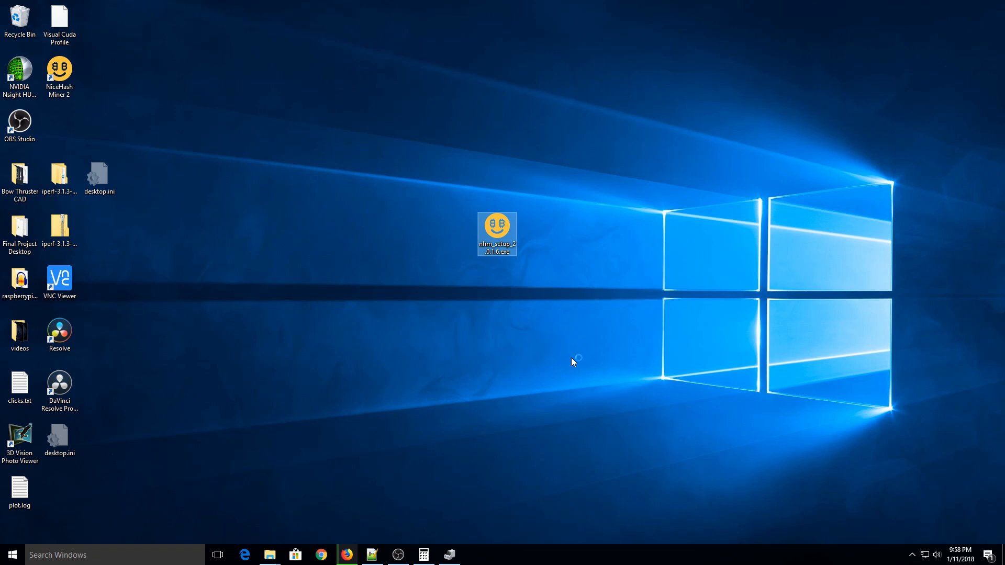
- Accept the mining risk licence and submit the shown human-verification number
double_click(497, 232)
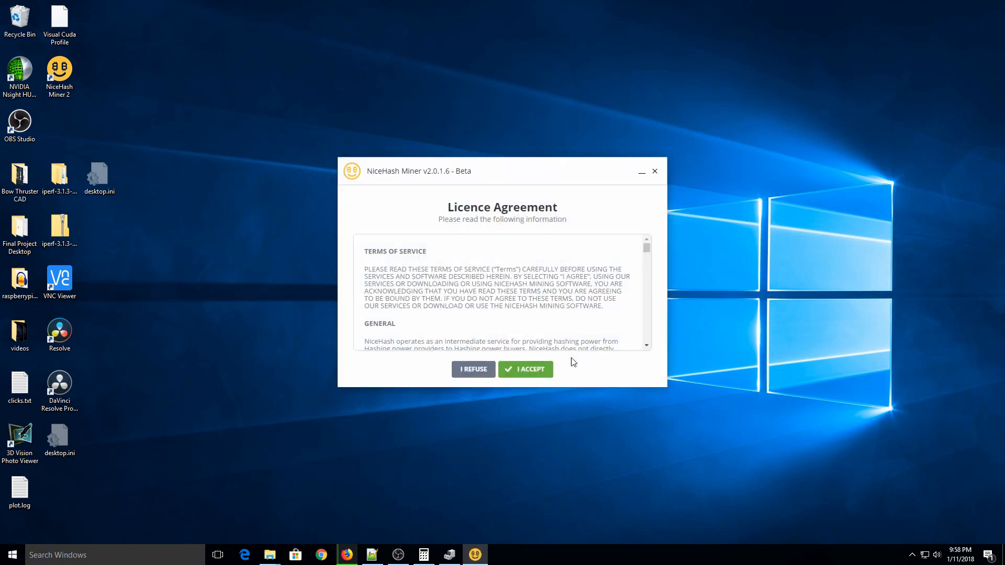
click(525, 369)
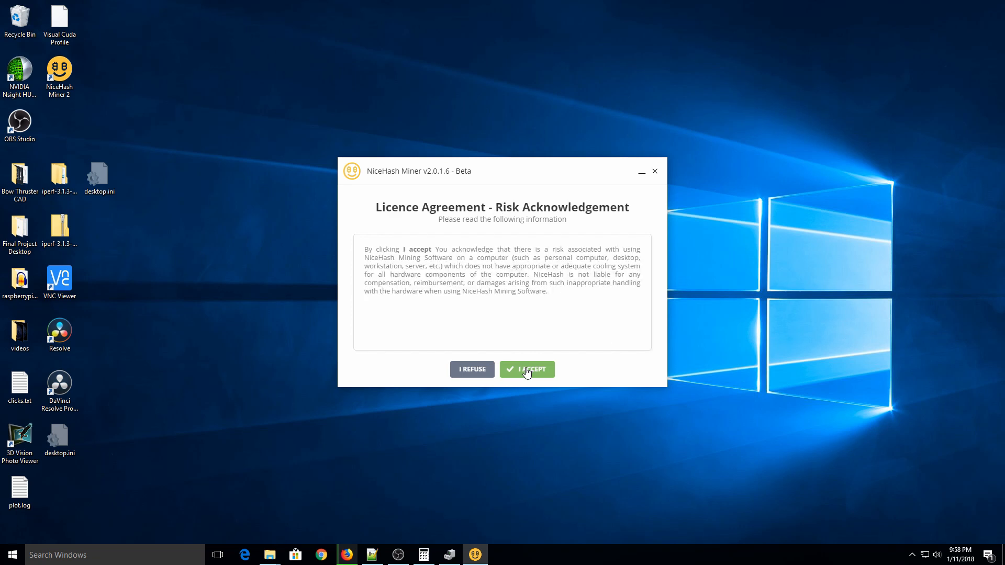
click(527, 369)
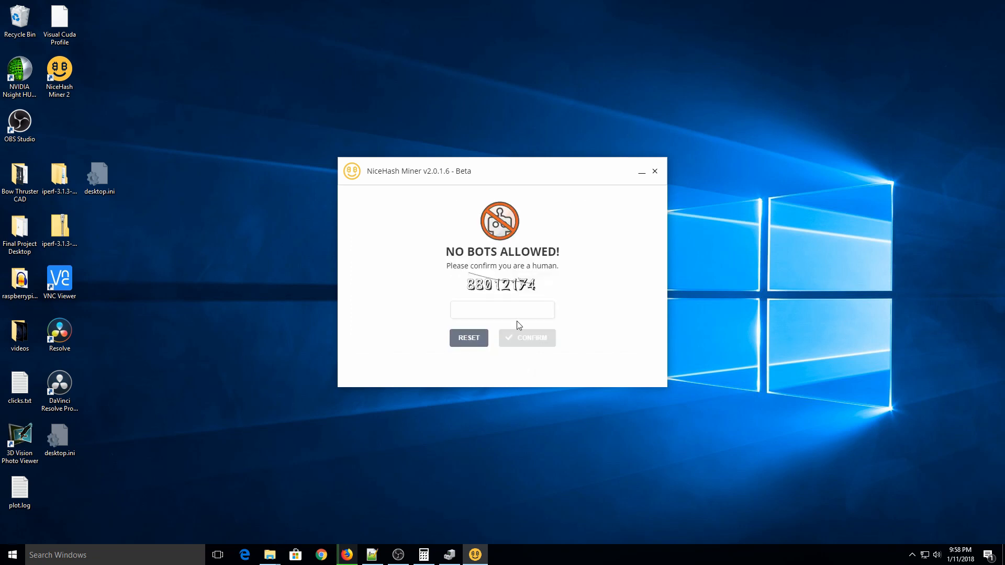
text(8)
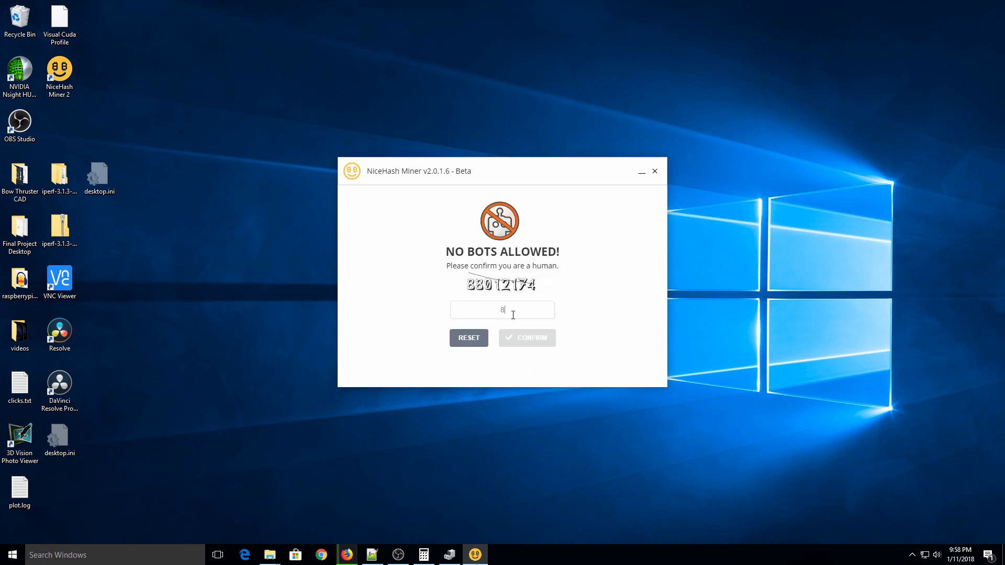
text(80)
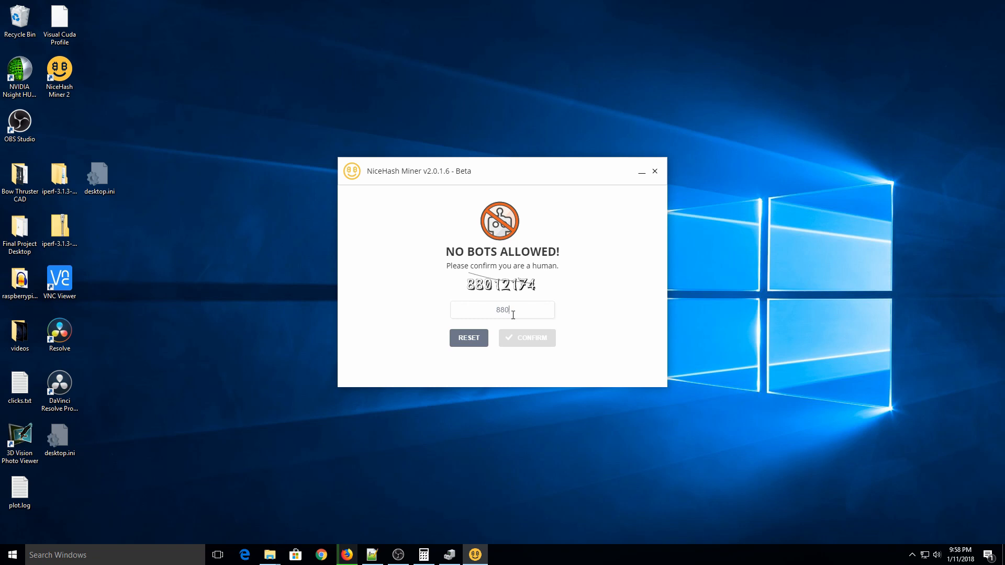
click(527, 337)
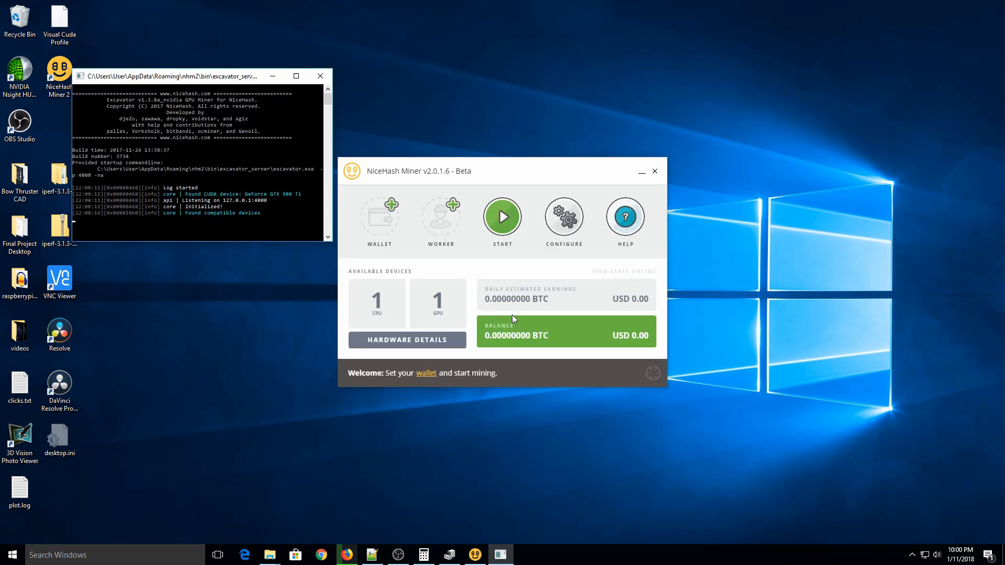
mouse_move(208, 4)
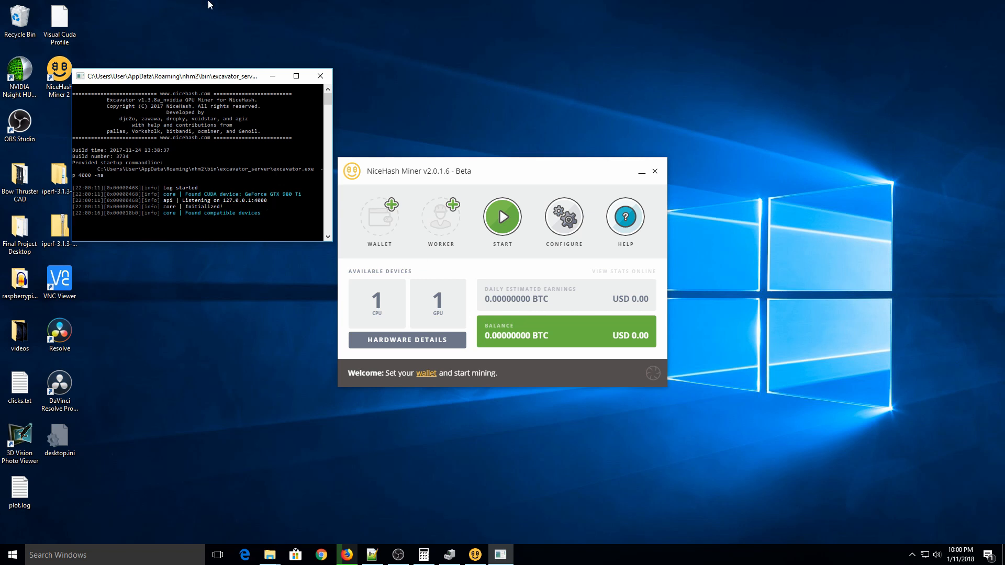
mouse_move(171, 168)
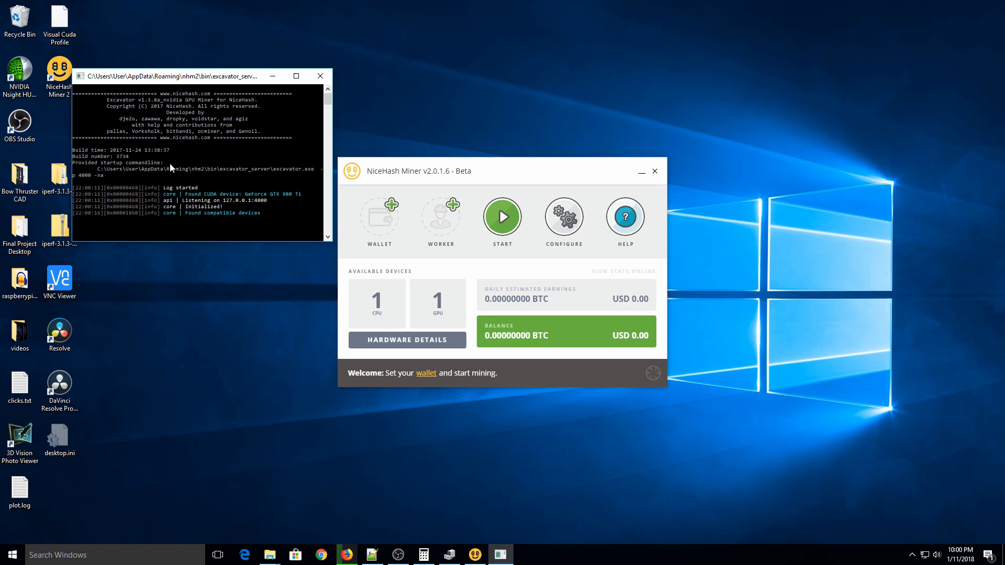
mouse_move(249, 194)
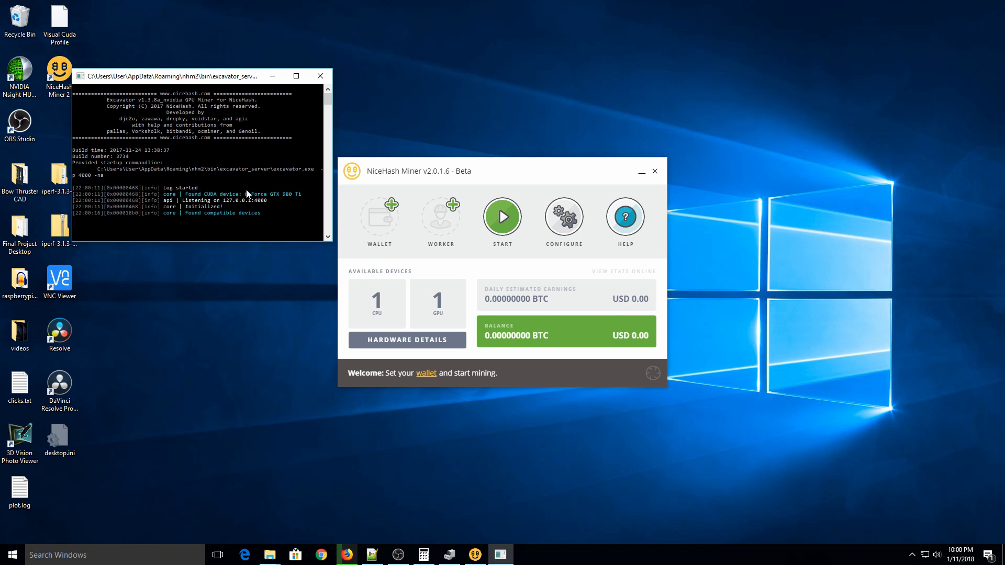
mouse_move(383, 169)
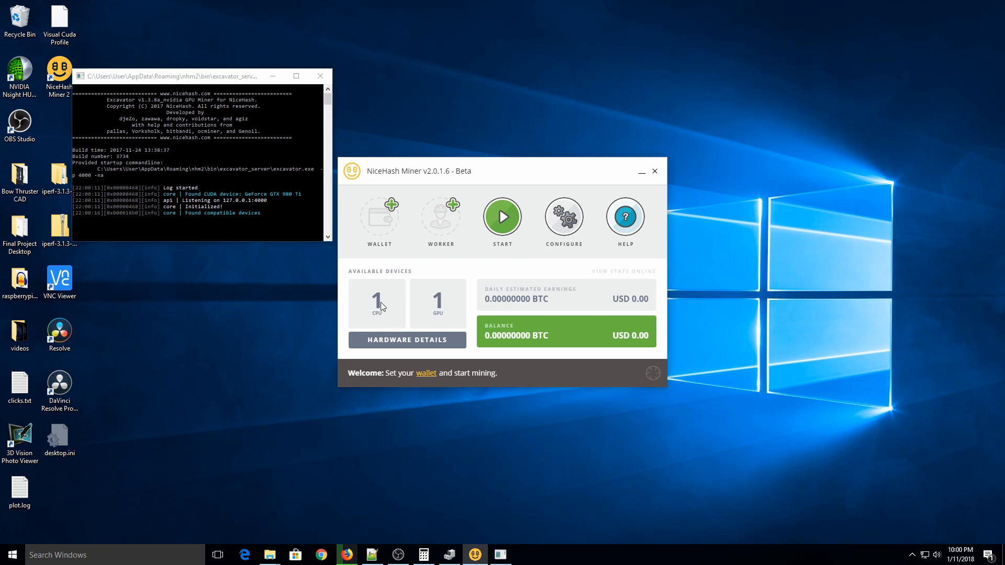
mouse_move(399, 314)
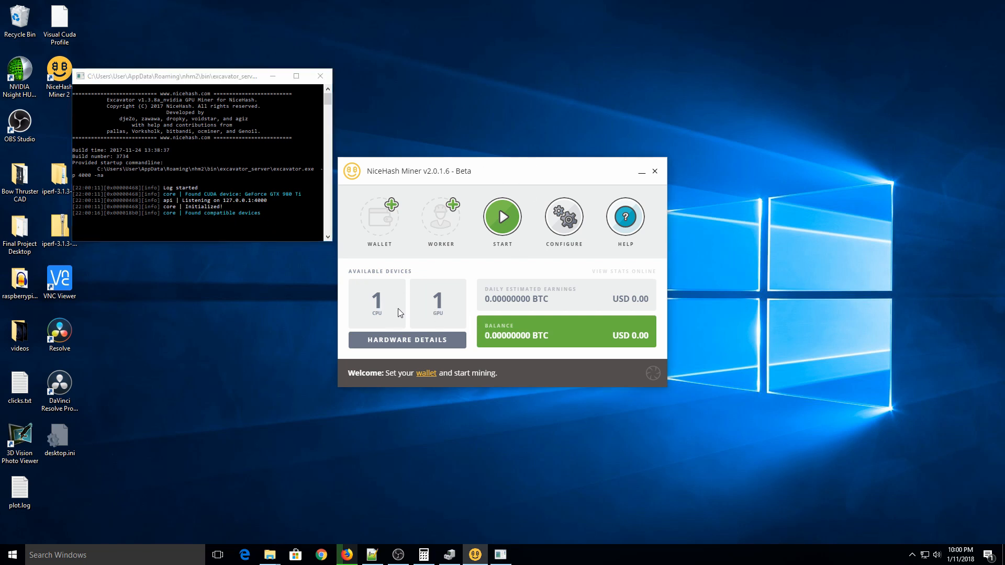
mouse_move(369, 319)
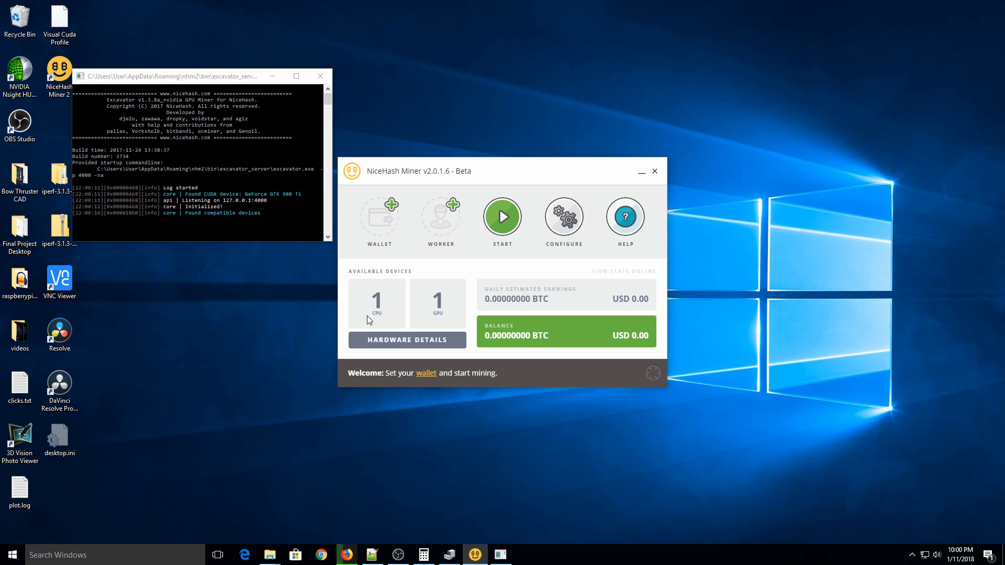
mouse_move(446, 328)
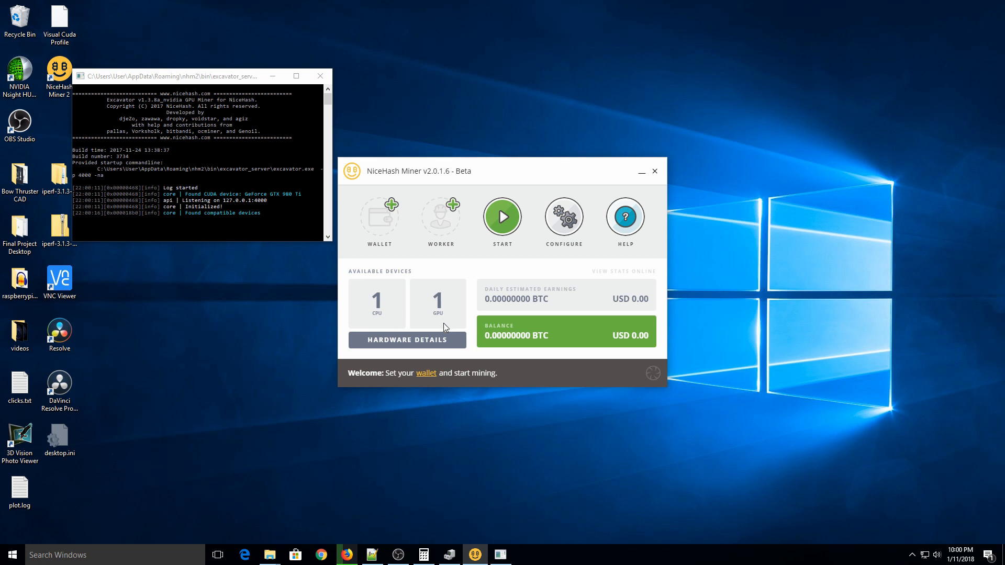
mouse_move(449, 308)
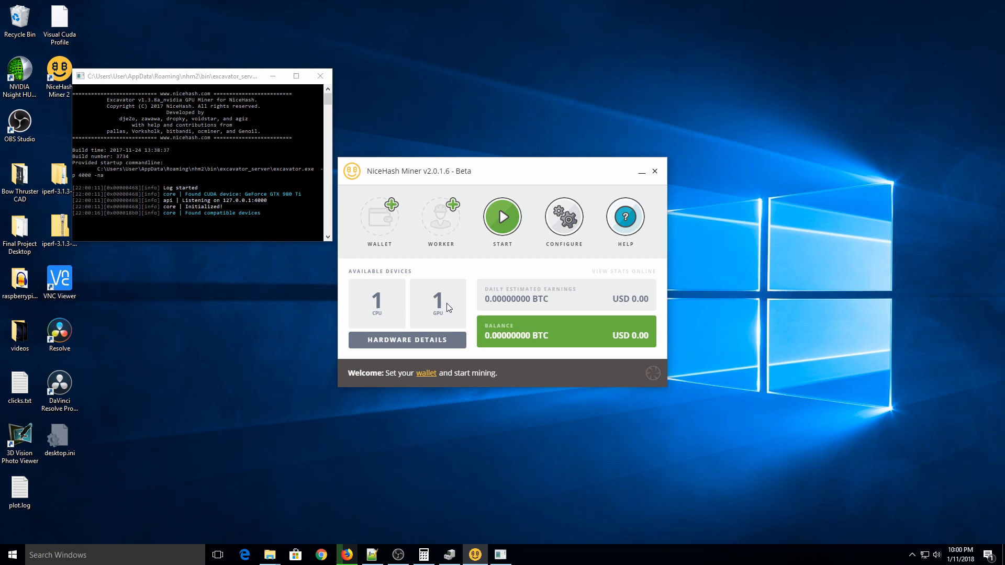
mouse_move(501, 270)
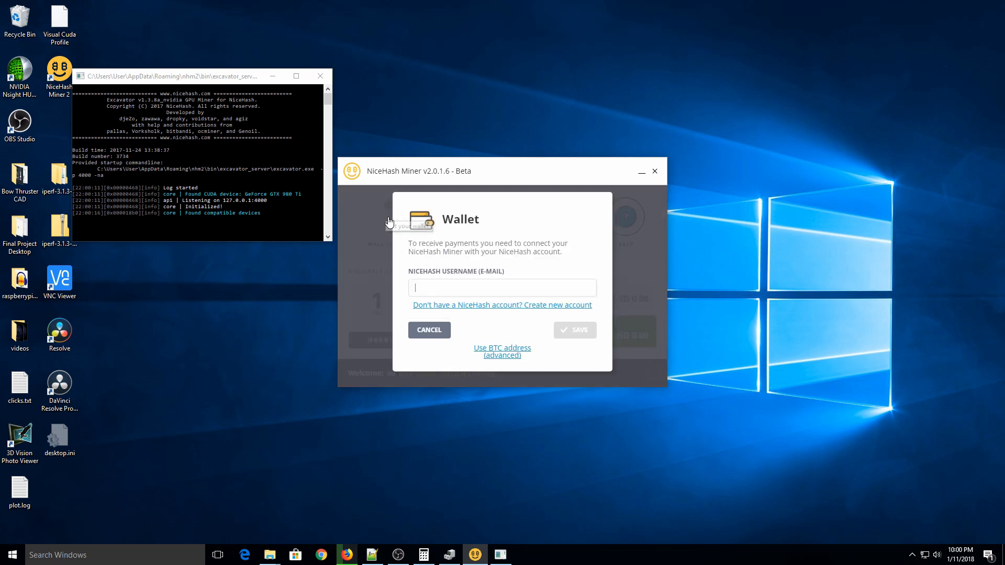
mouse_move(536, 280)
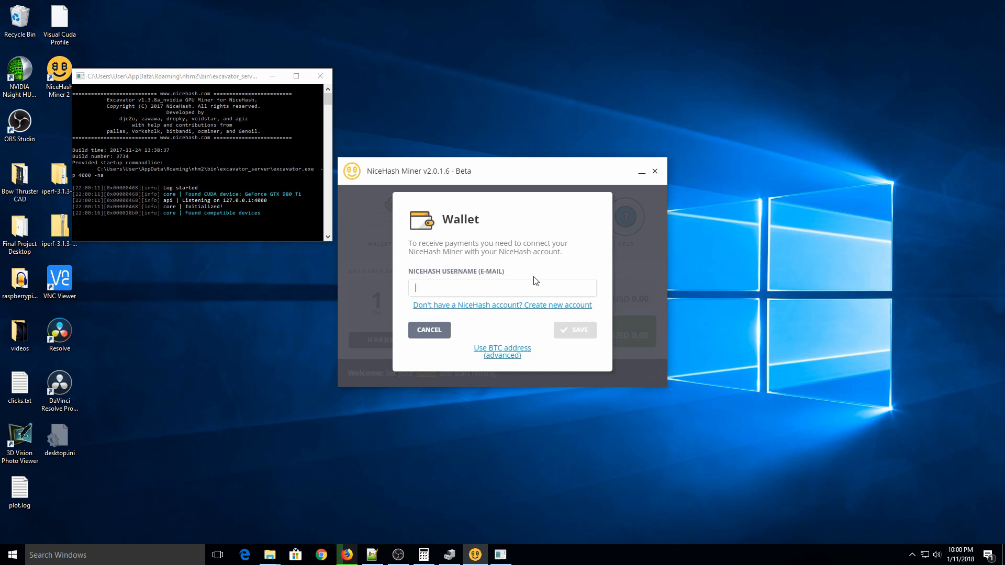
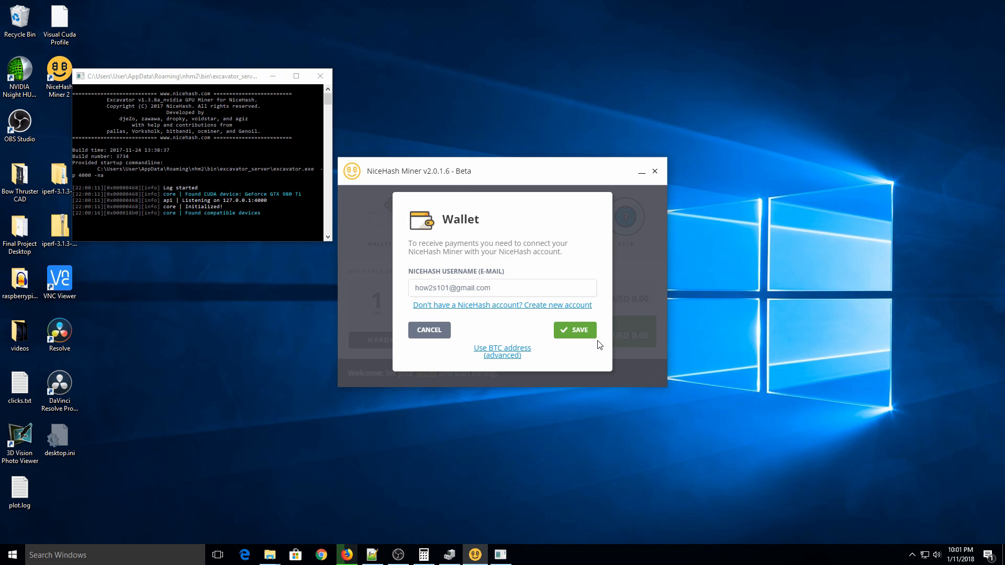
- Enter the NiceHash account e-mail address in the wallet's username field
mouse_move(496, 370)
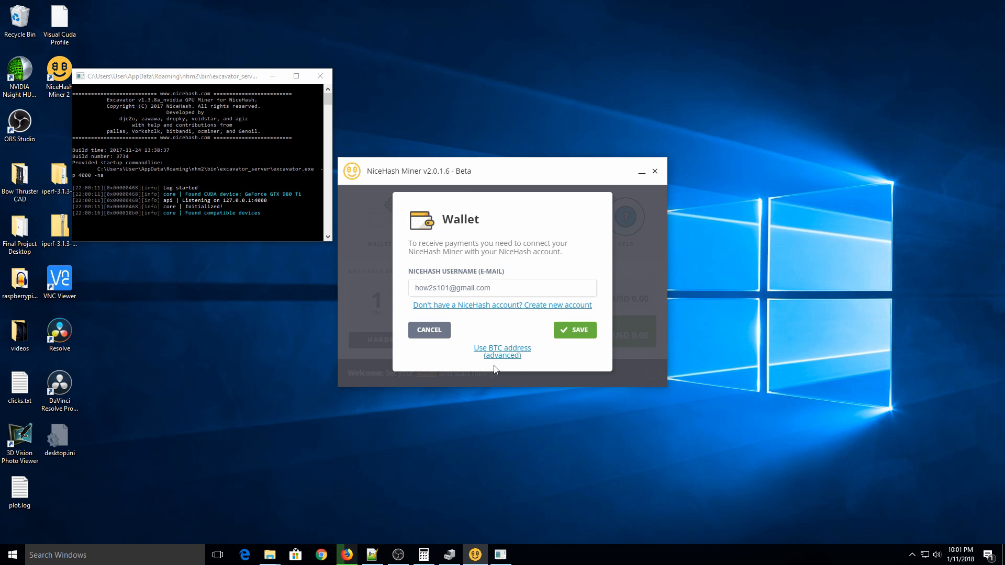
mouse_move(503, 357)
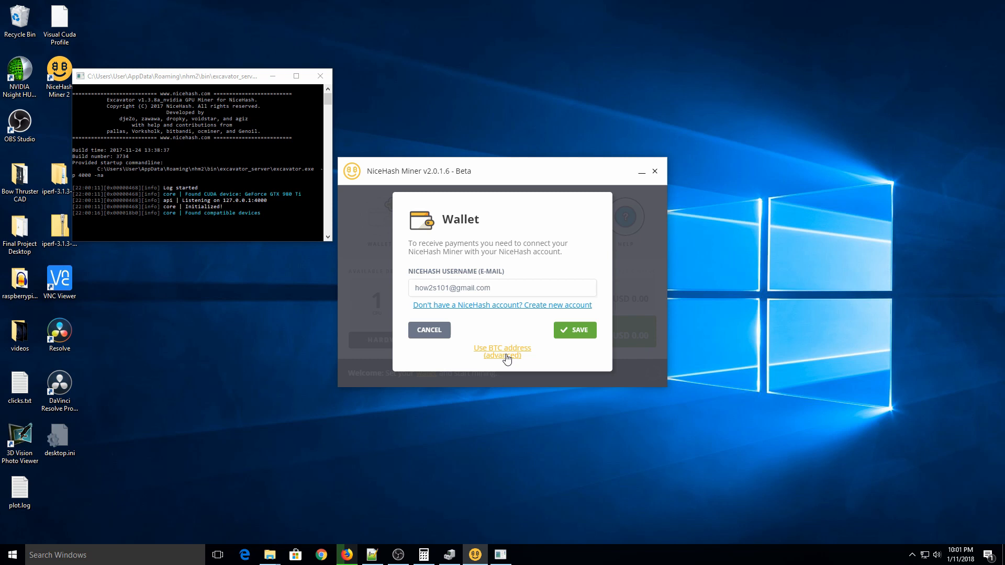
mouse_move(575, 330)
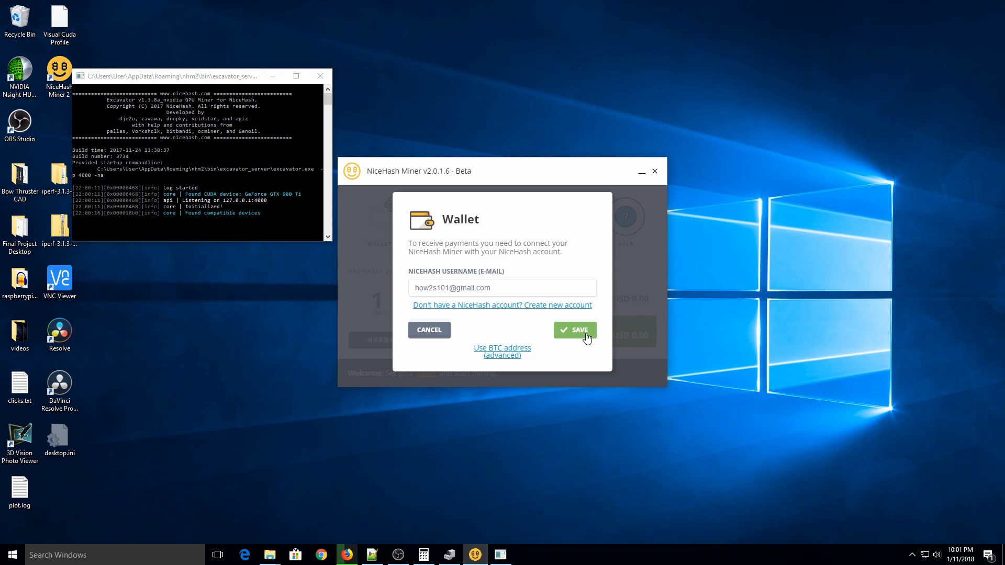
mouse_move(576, 337)
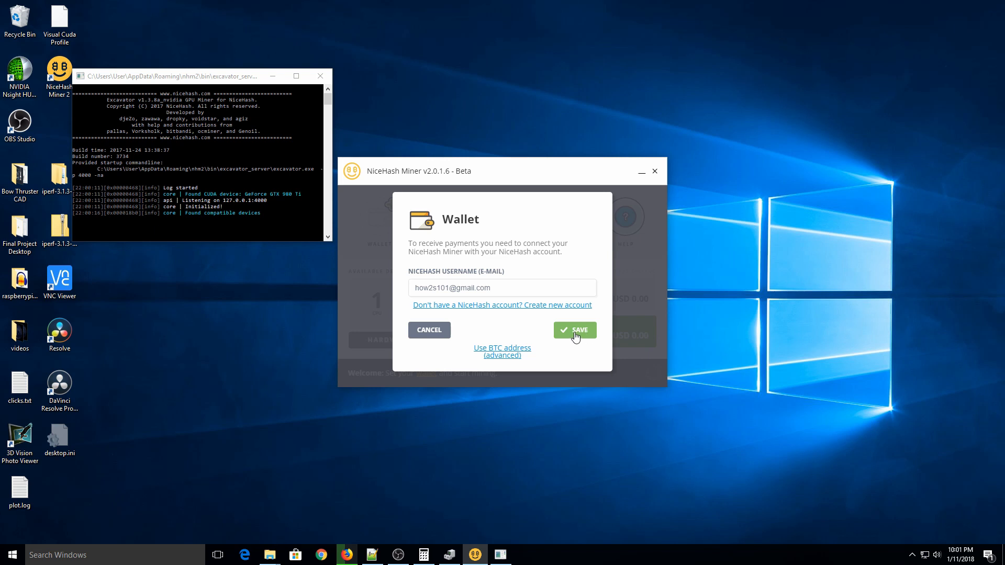
- Save the NiceHash account as the wallet and start mining on the detected devices
click(575, 330)
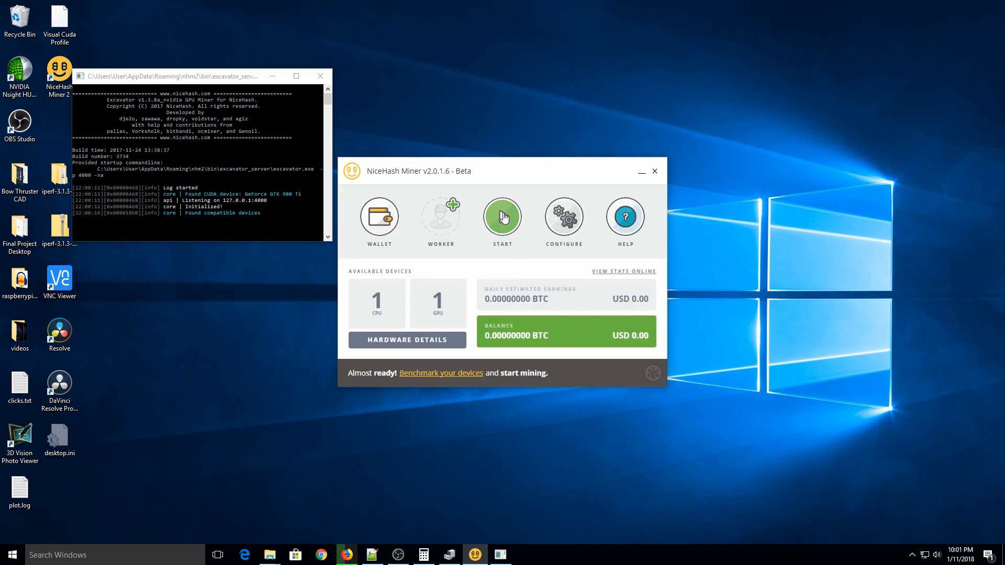
click(502, 218)
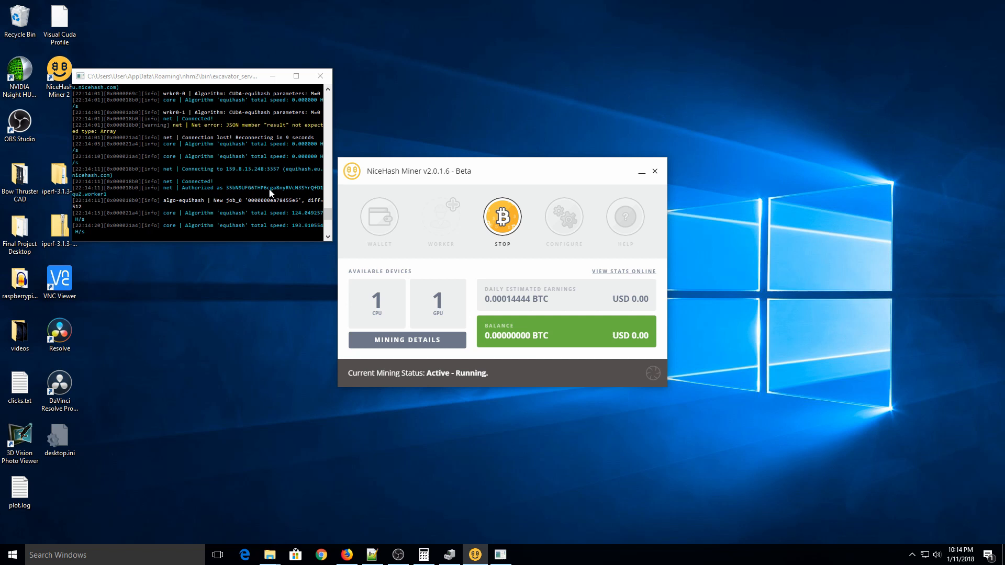
- Open Mining Details to see GPU#1 on Equihash at about 265.8 H/s, 0.00019834 BTC/day
click(408, 340)
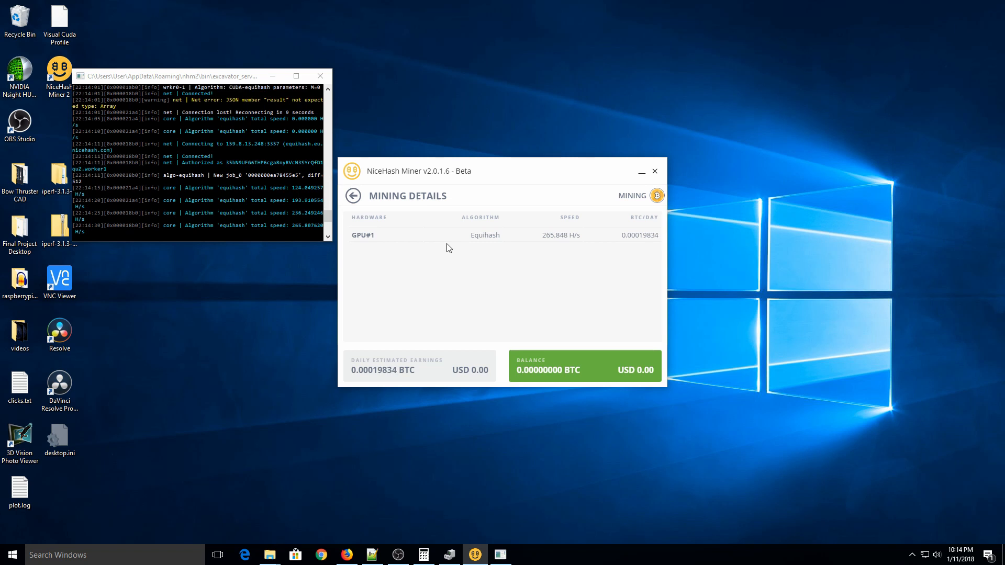
mouse_move(422, 252)
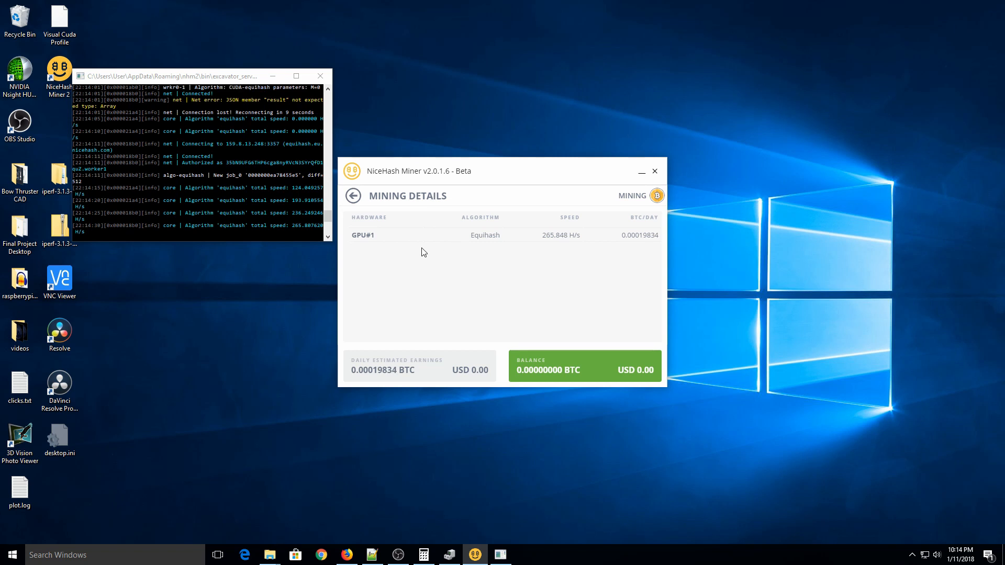
mouse_move(404, 385)
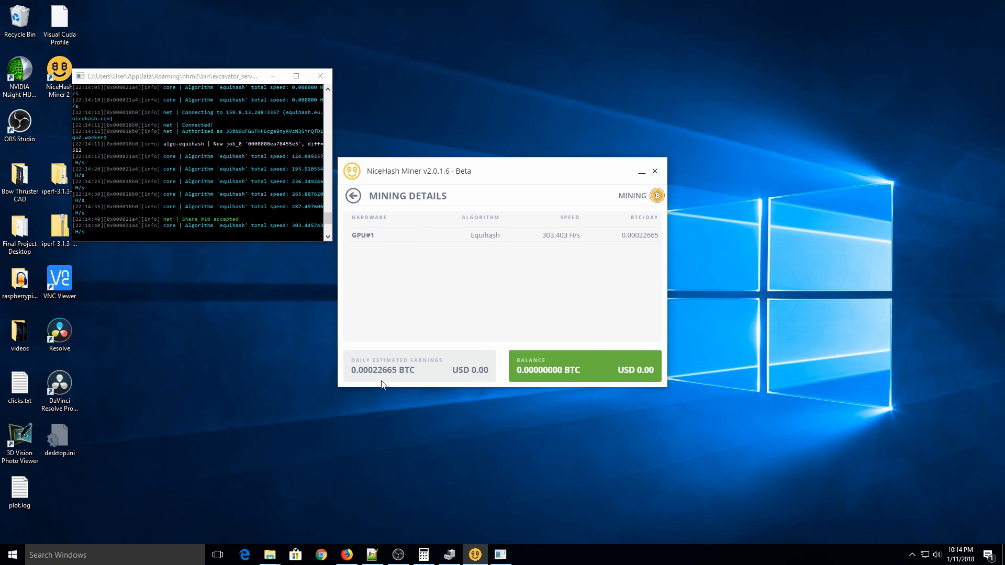
mouse_move(470, 528)
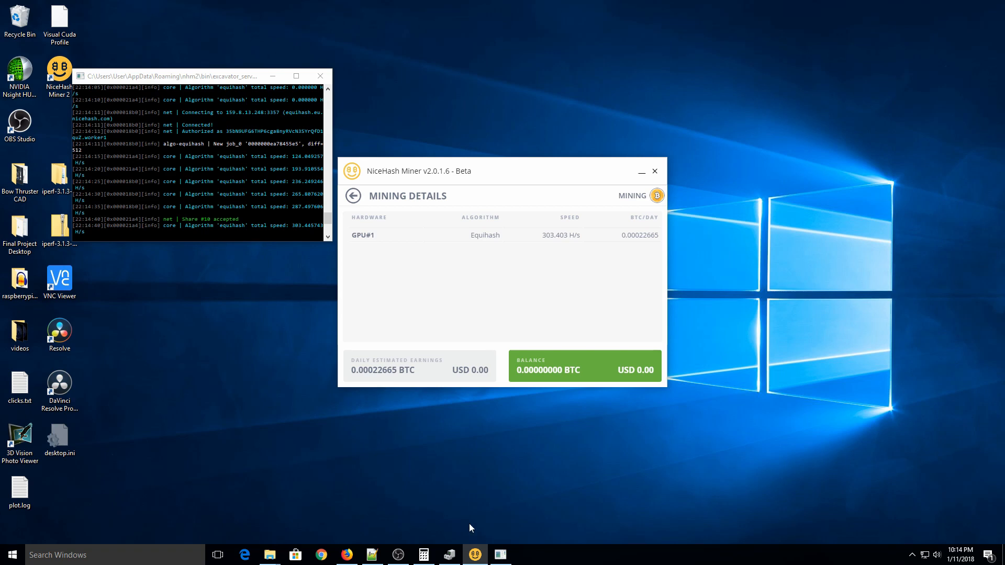
- Multiply 13,500 by the daily BTC estimate in Calculator, getting 3.337335, then close it
click(423, 555)
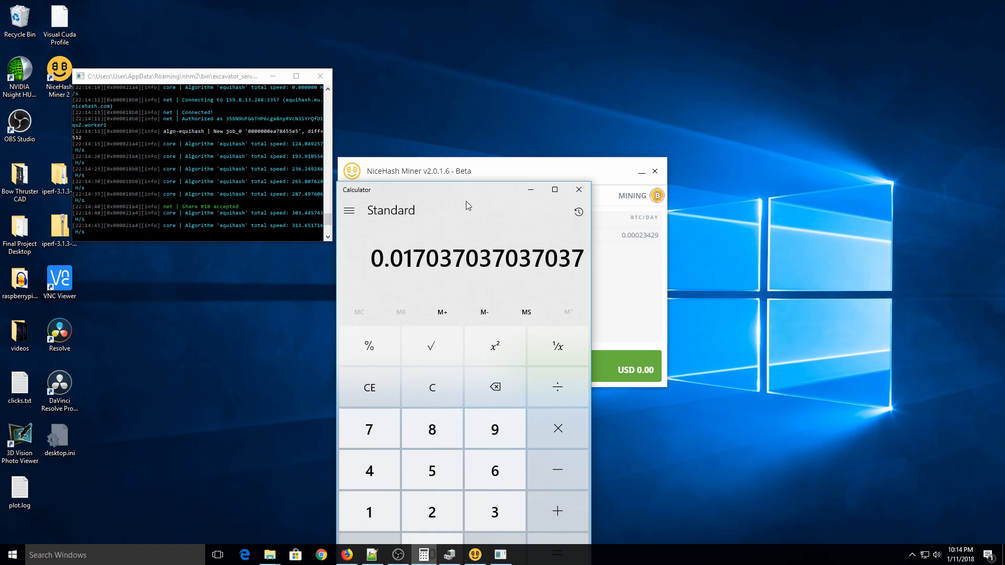
mouse_move(494, 198)
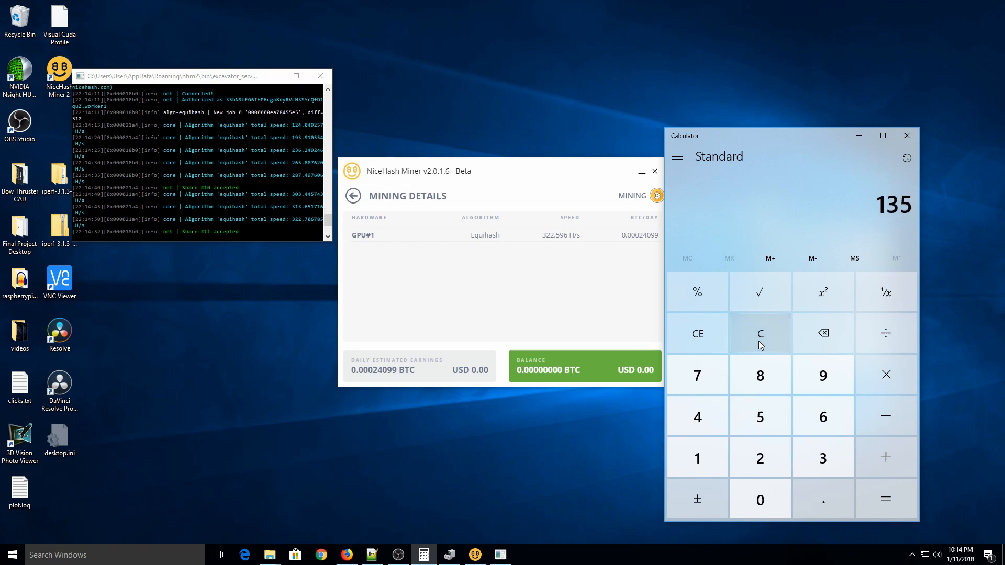
click(885, 374)
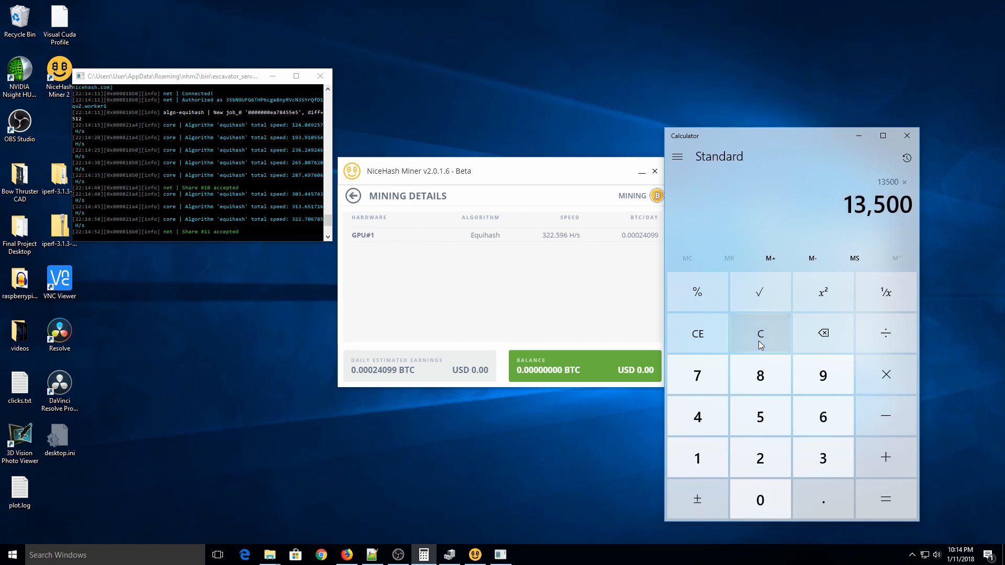
click(760, 333)
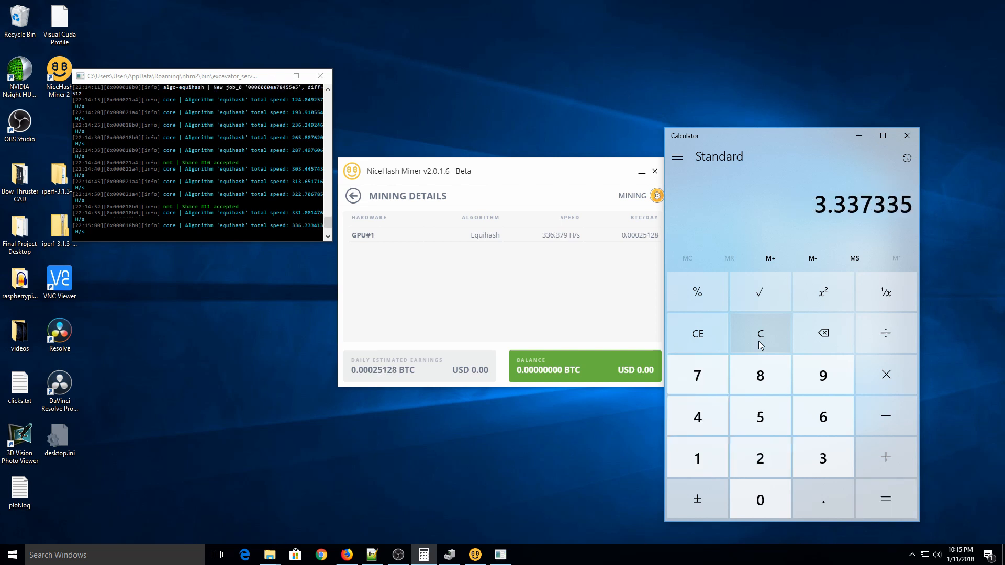
mouse_move(848, 232)
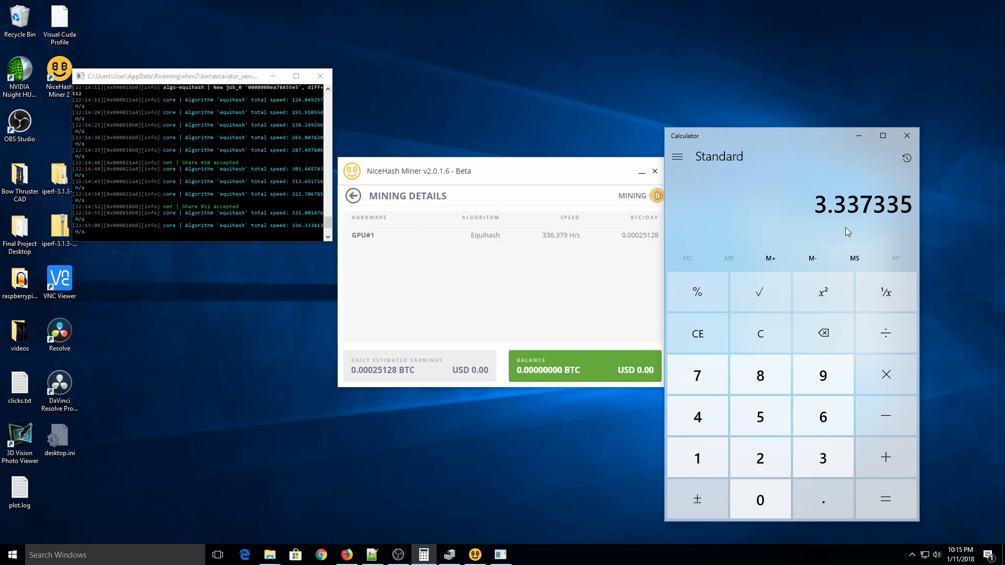
mouse_move(757, 226)
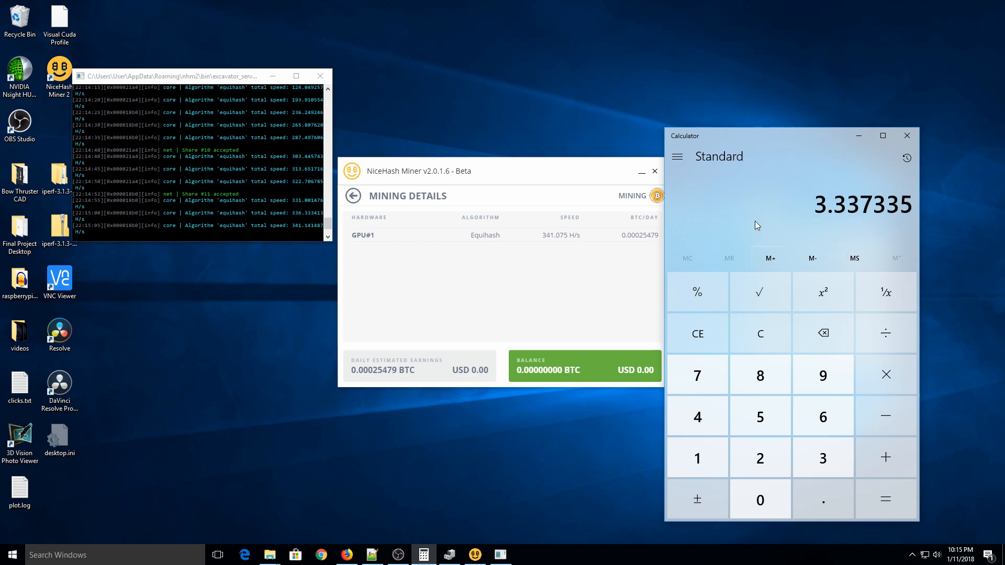
mouse_move(838, 126)
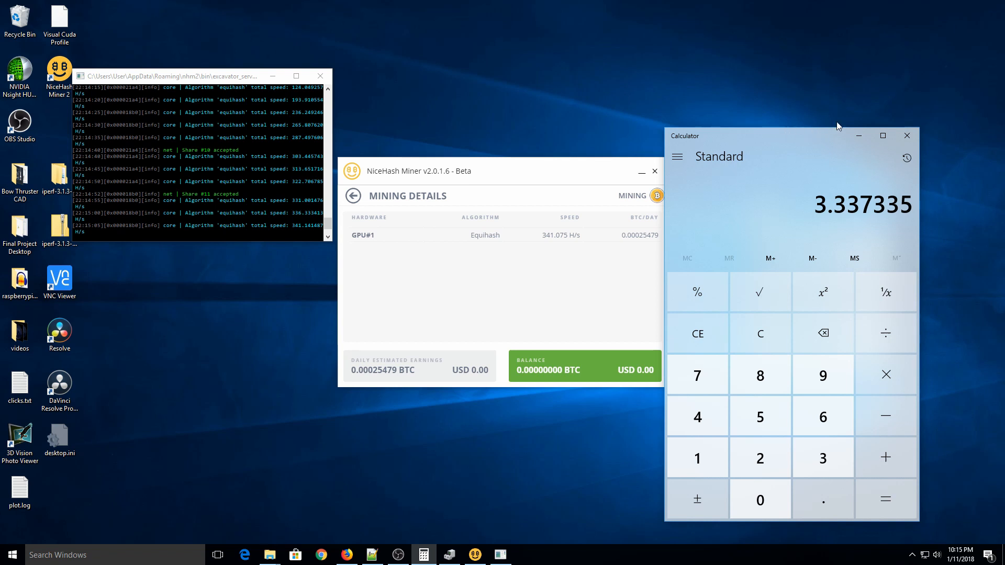
mouse_move(907, 135)
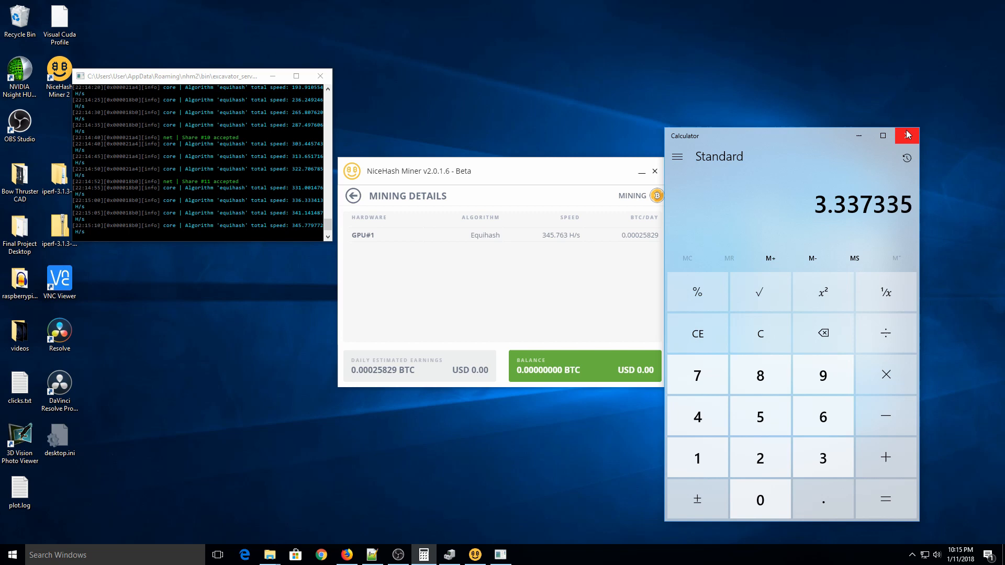
click(906, 135)
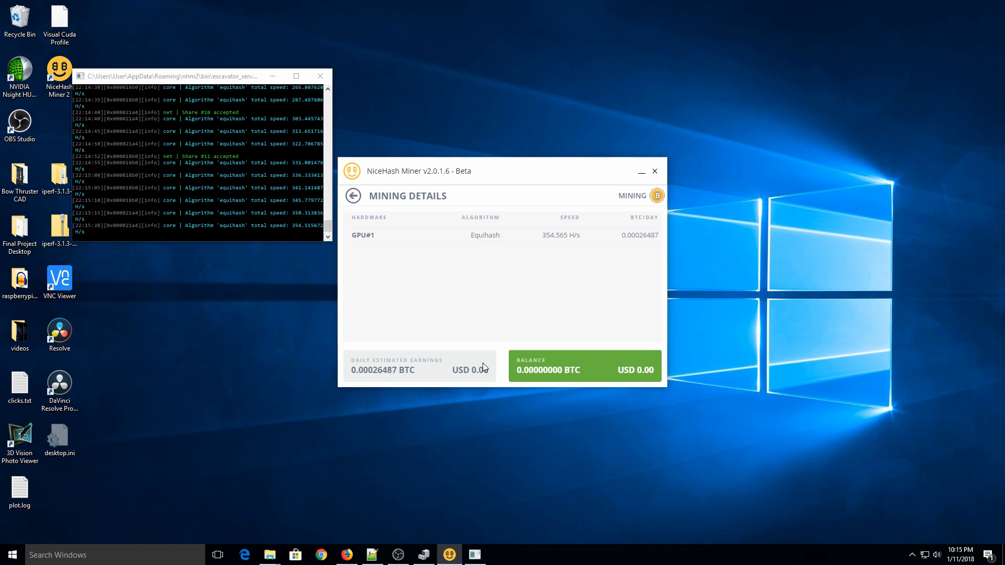
- Review the NiceHash dashboard's active worker and 0.00066690 BTC unpaid balance, then open For sellers
click(352, 195)
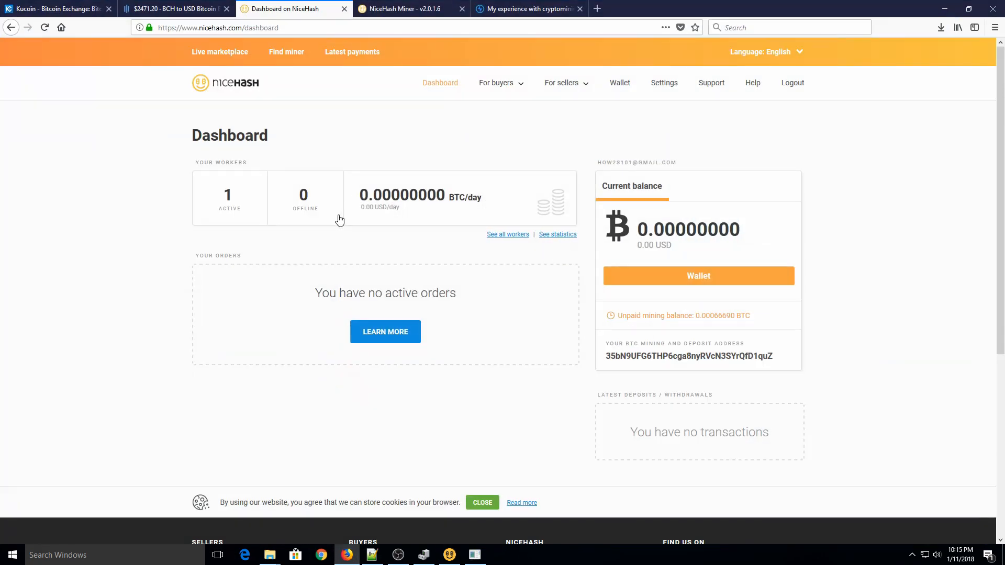
click(440, 82)
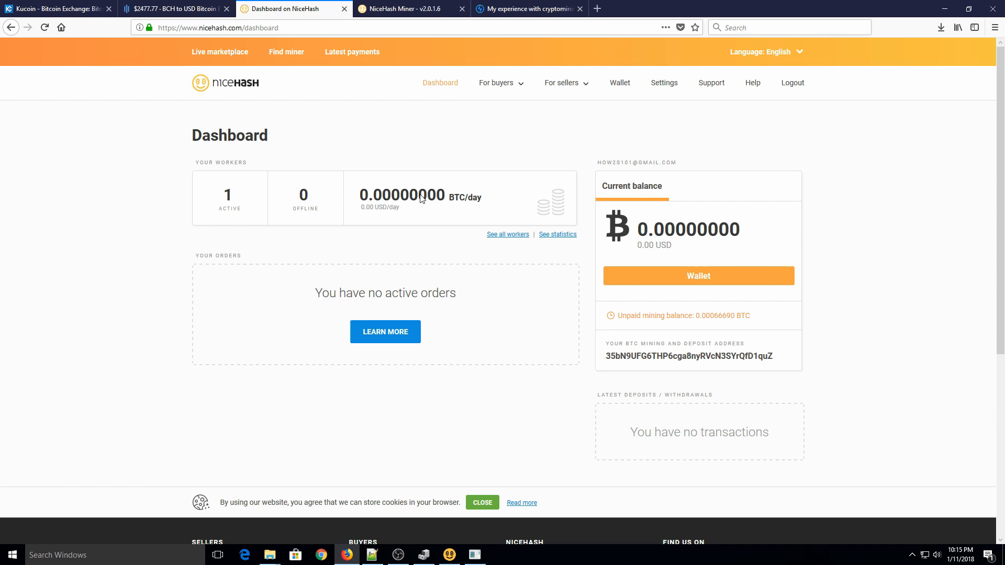
mouse_move(741, 335)
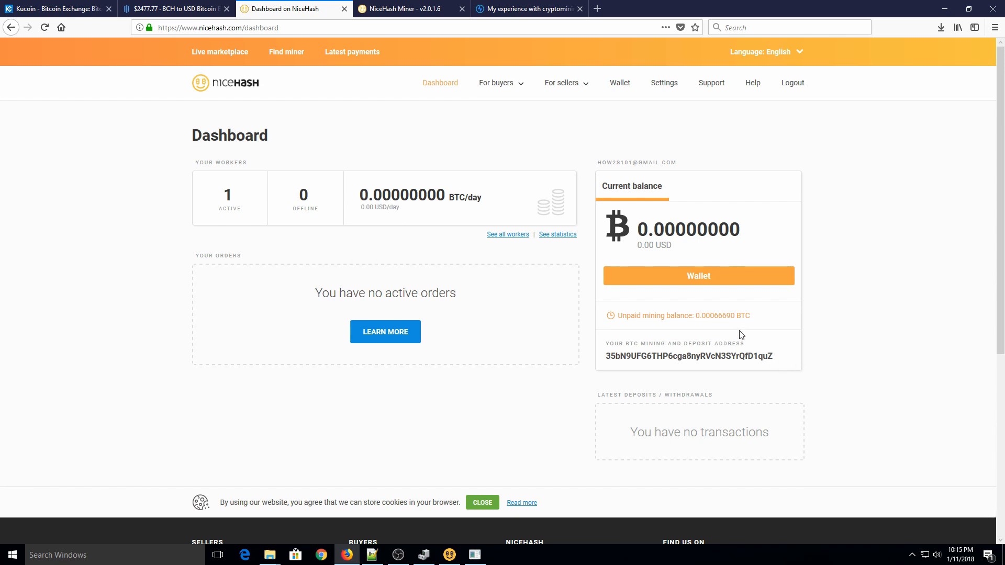
mouse_move(716, 328)
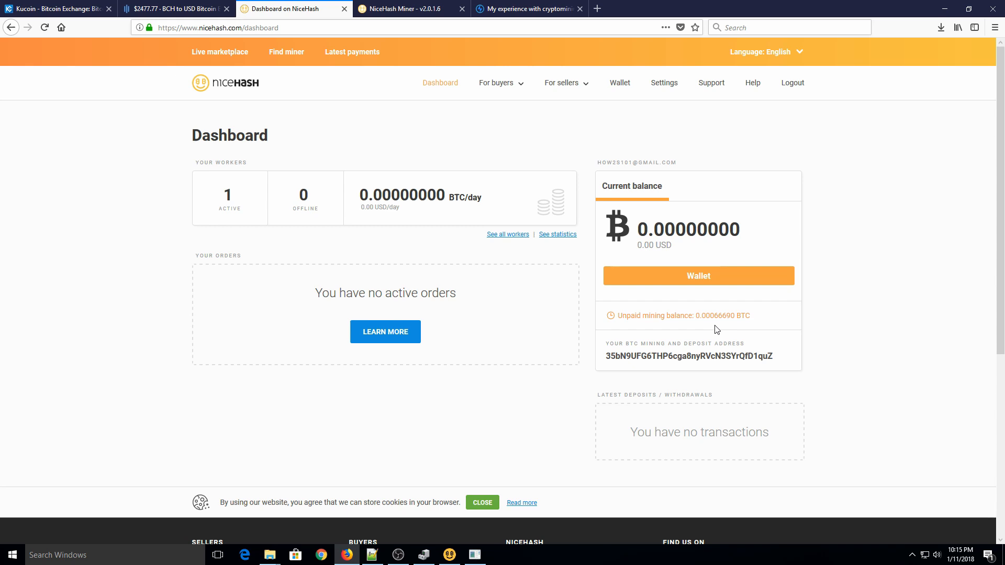
mouse_move(719, 321)
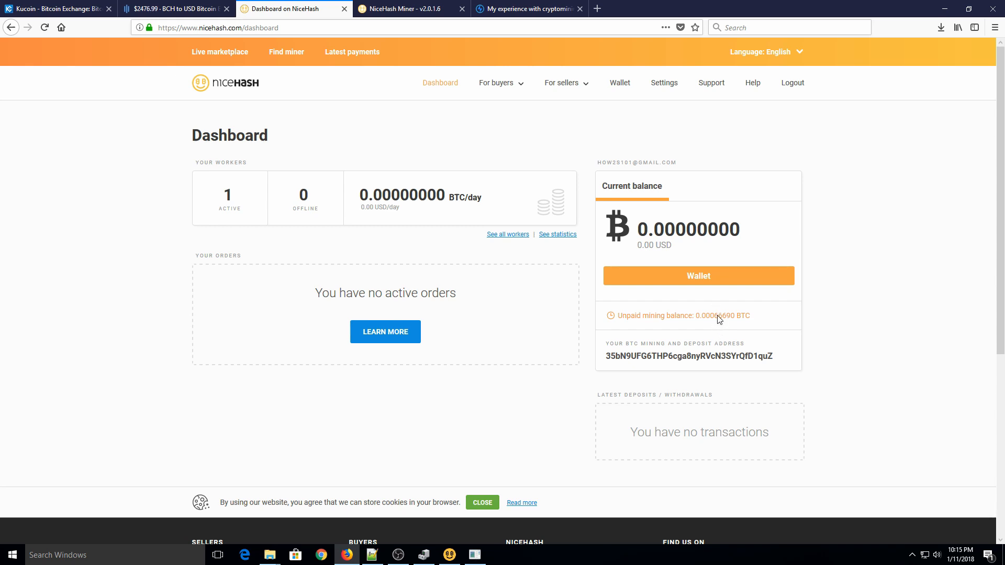
mouse_move(506, 253)
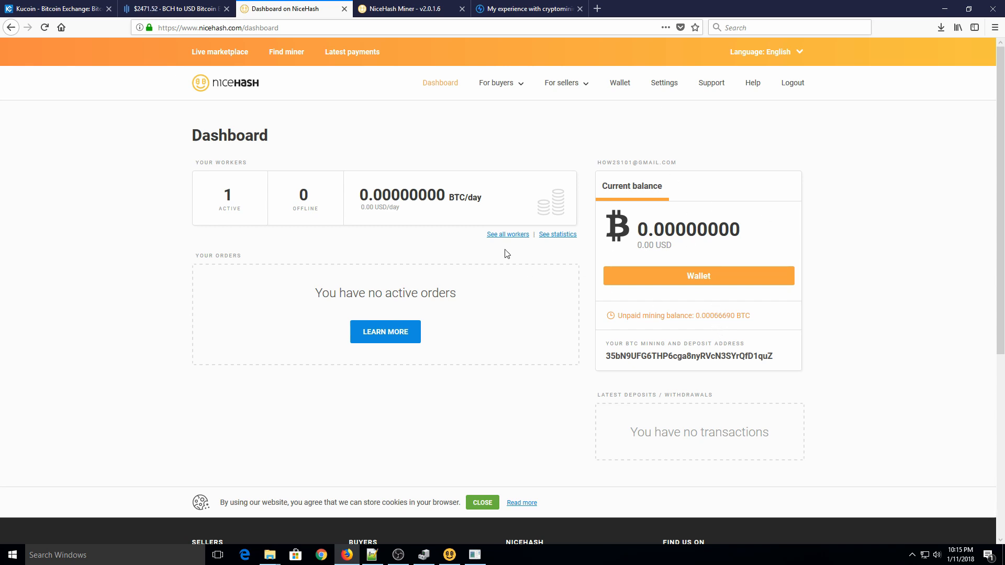
mouse_move(677, 225)
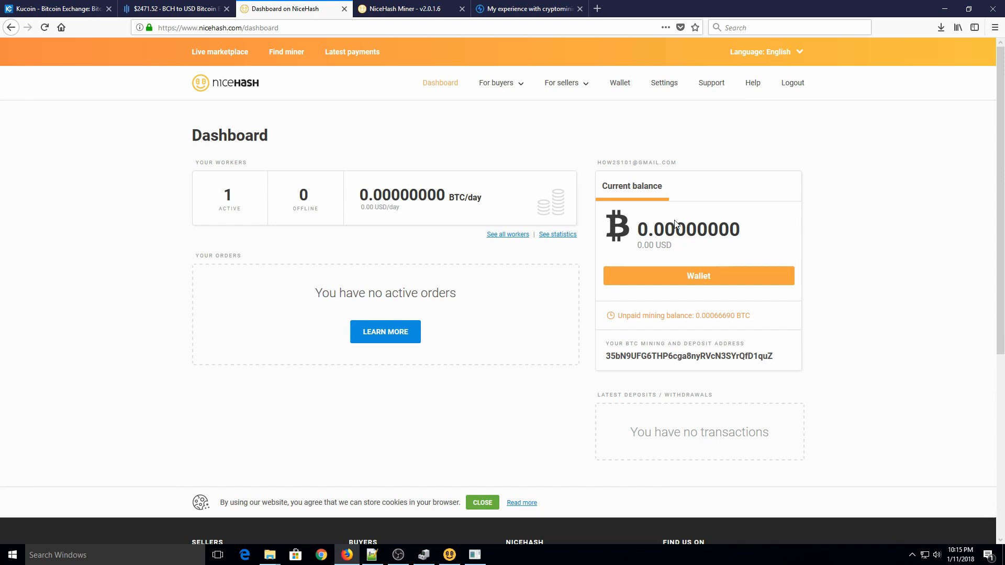
mouse_move(682, 214)
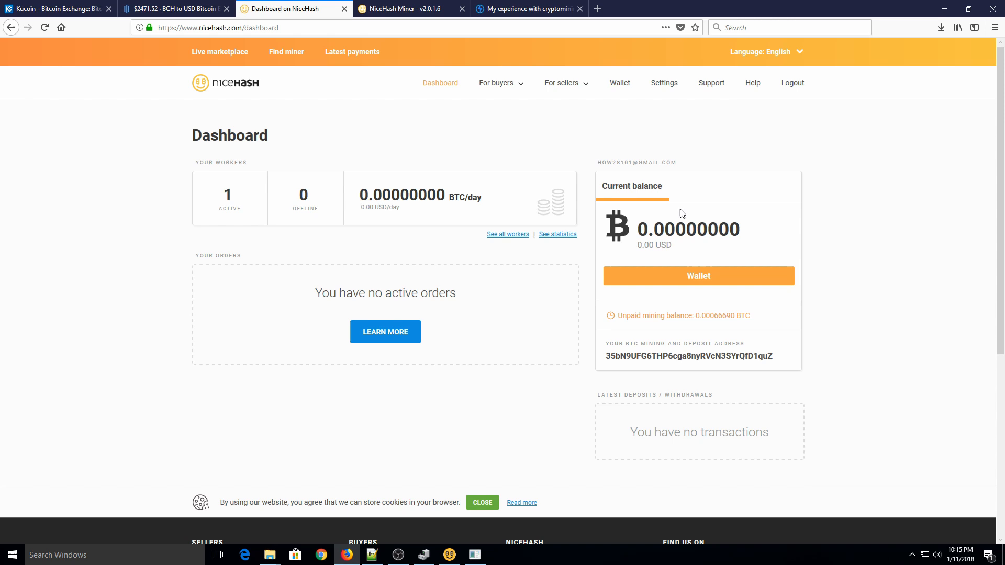
mouse_move(619, 83)
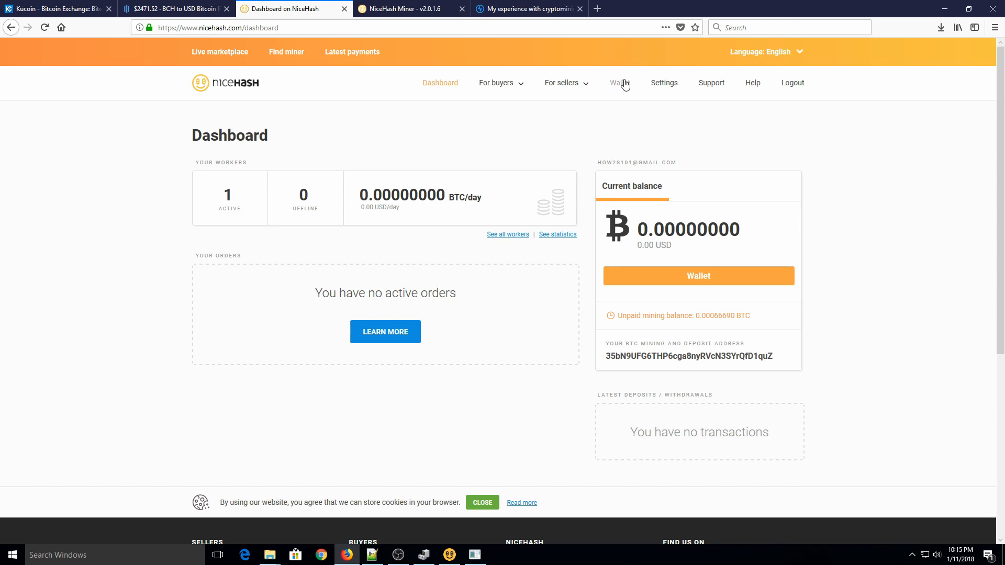
click(563, 83)
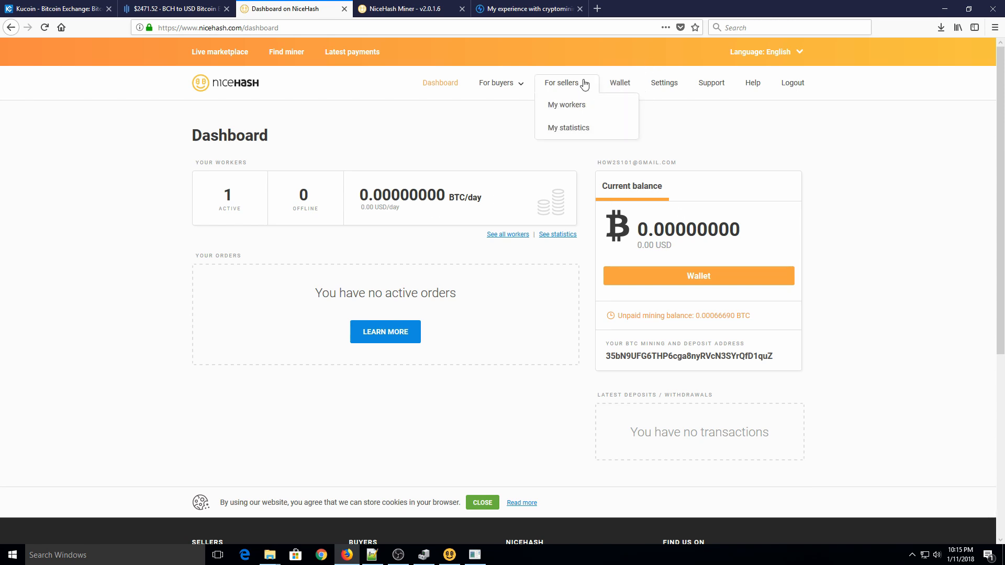
- Open My statistics showing Equihash at 58.03 Sol/s, checking the miner's Mining Details before minimizing it
click(566, 105)
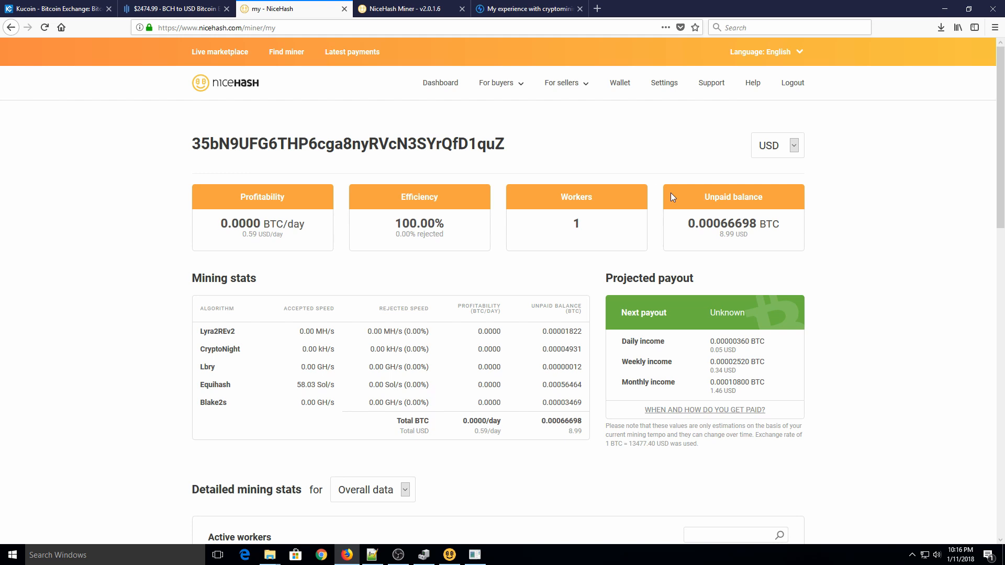
mouse_move(579, 466)
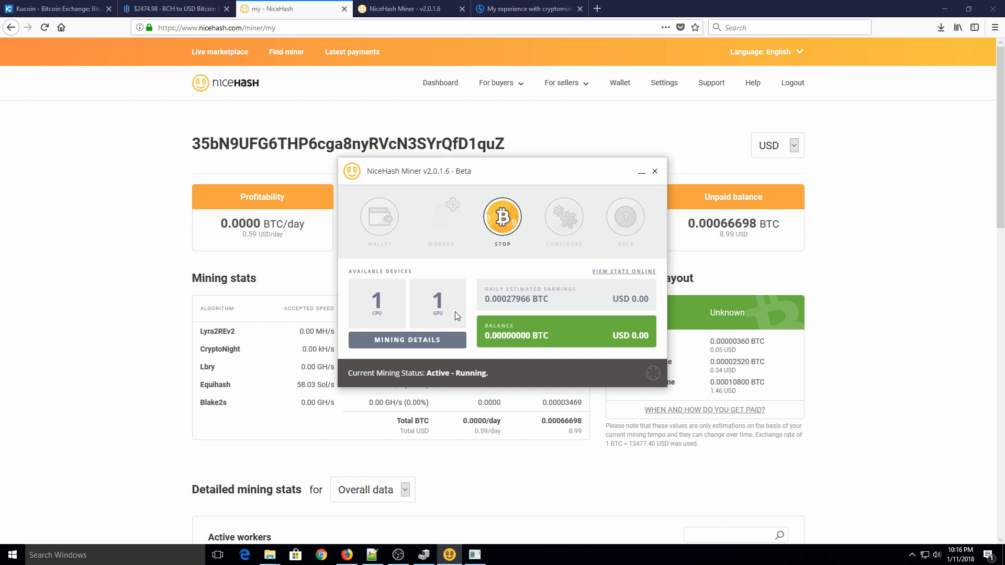
click(407, 339)
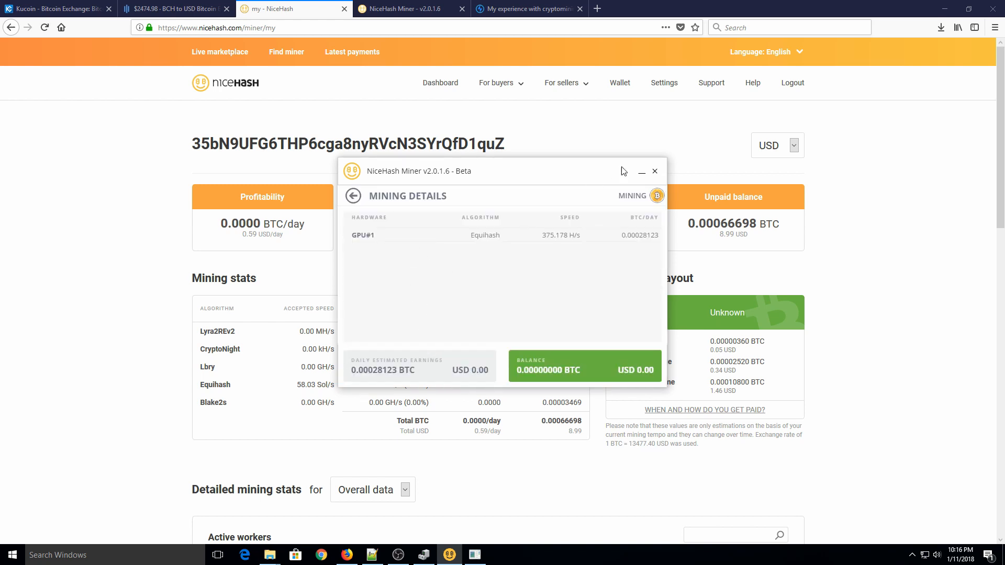
click(640, 171)
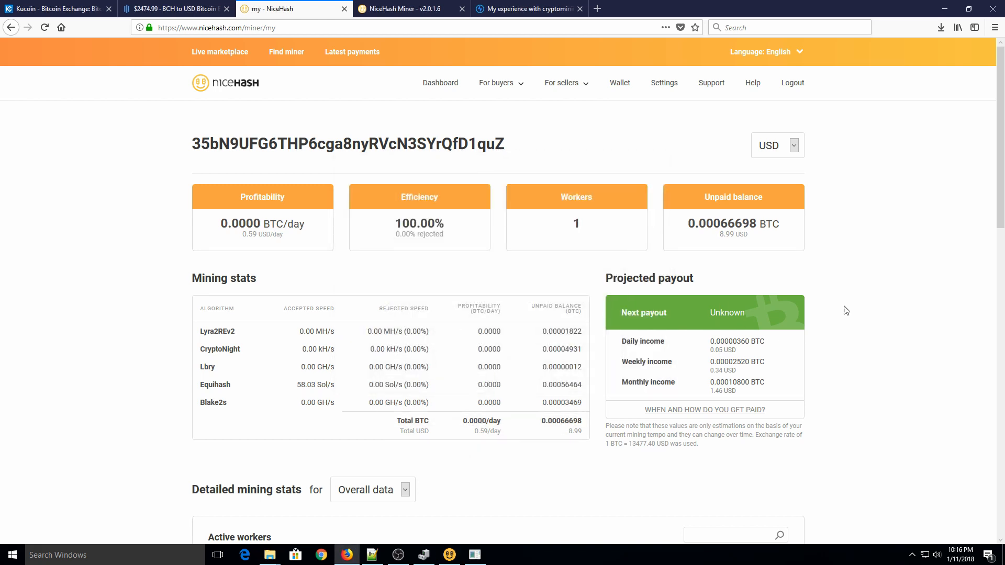